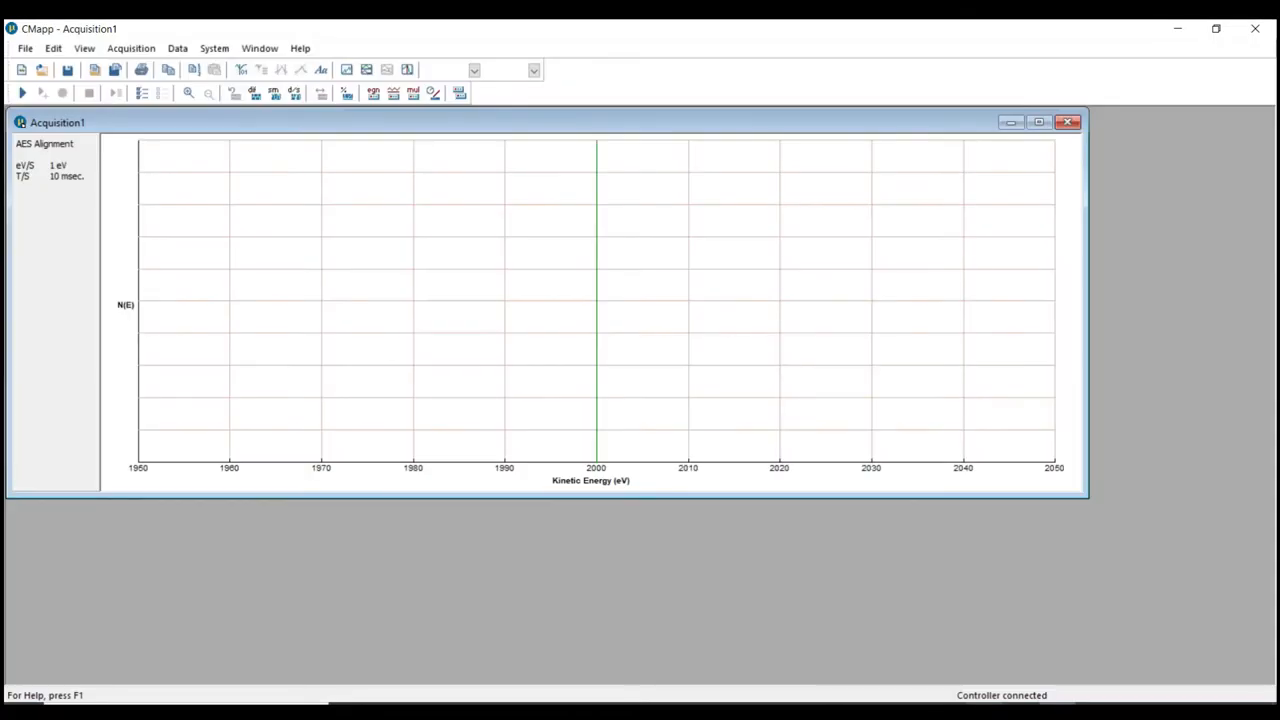
mouse_move(571, 293)
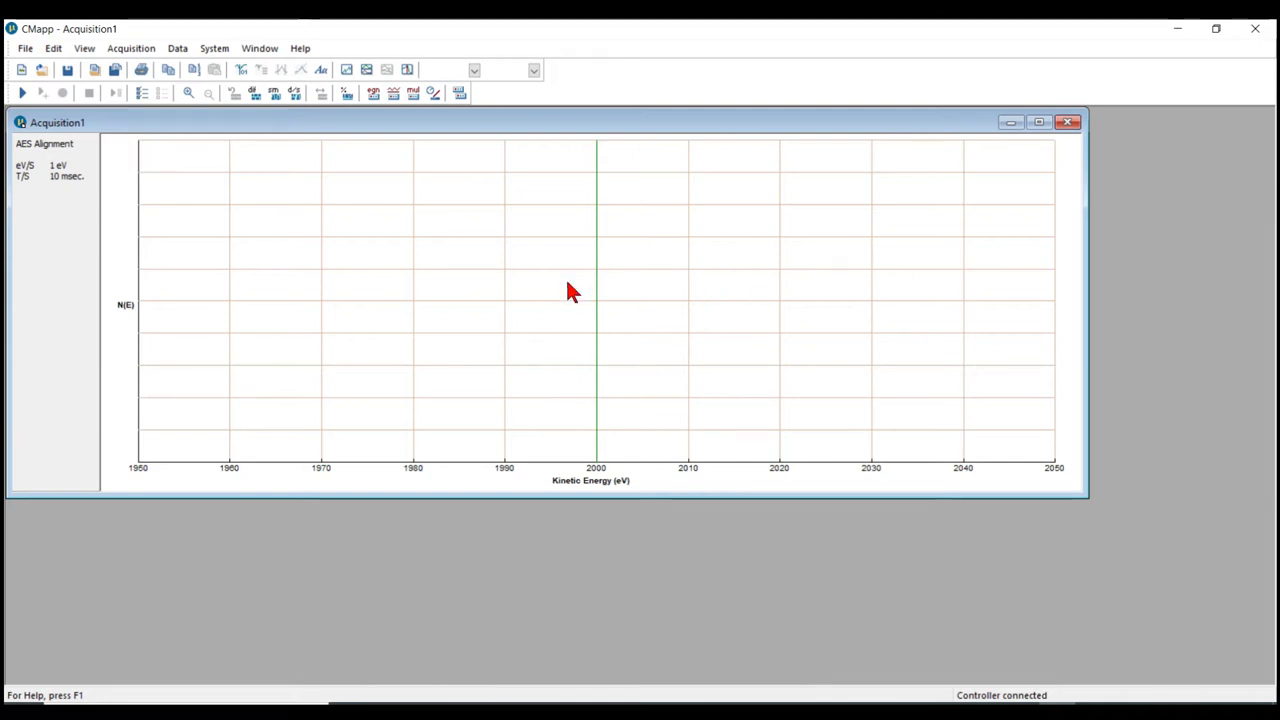
mouse_move(347, 209)
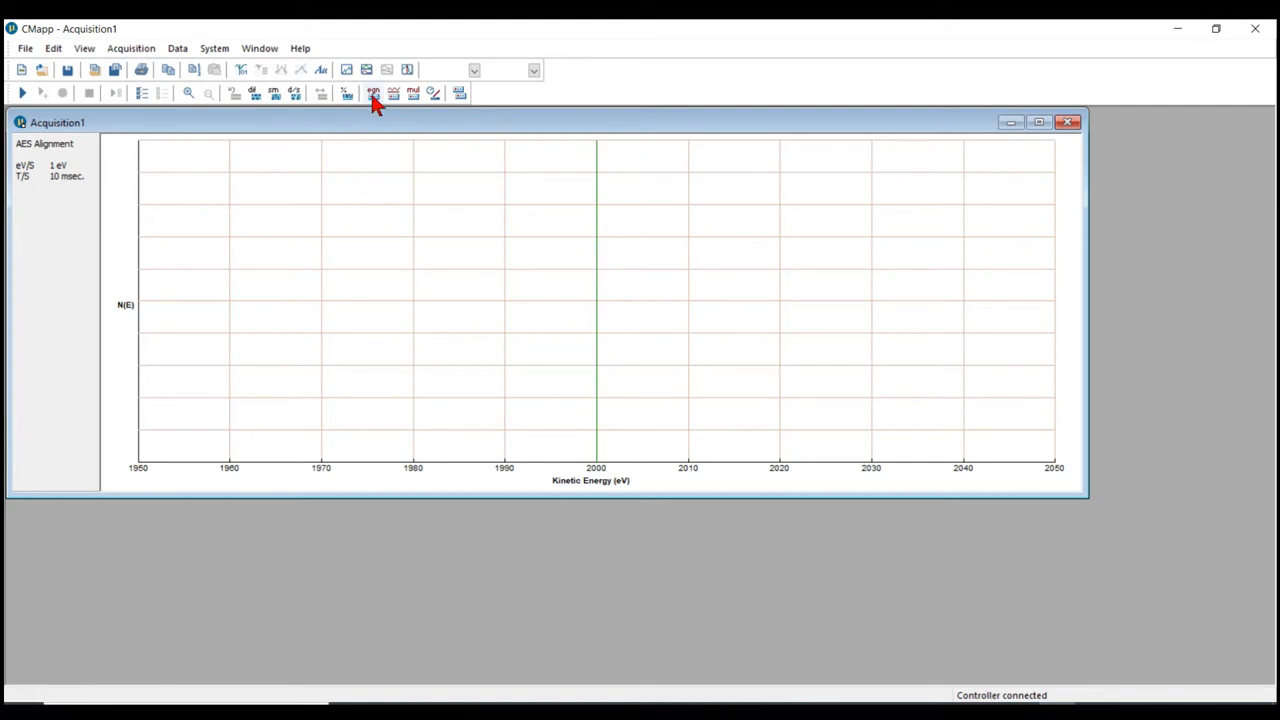
Step: Open Electron Gun Control, declining the filament warmup prompt
left_click(373, 92)
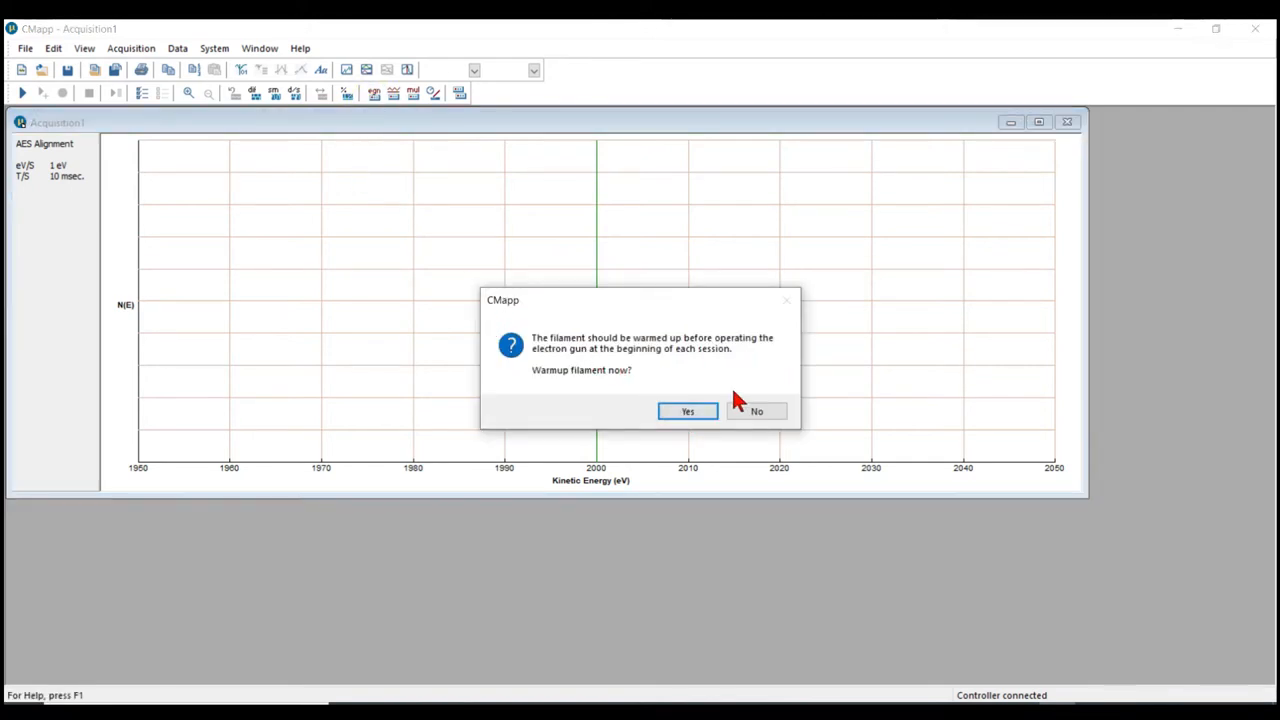
left_click(687, 411)
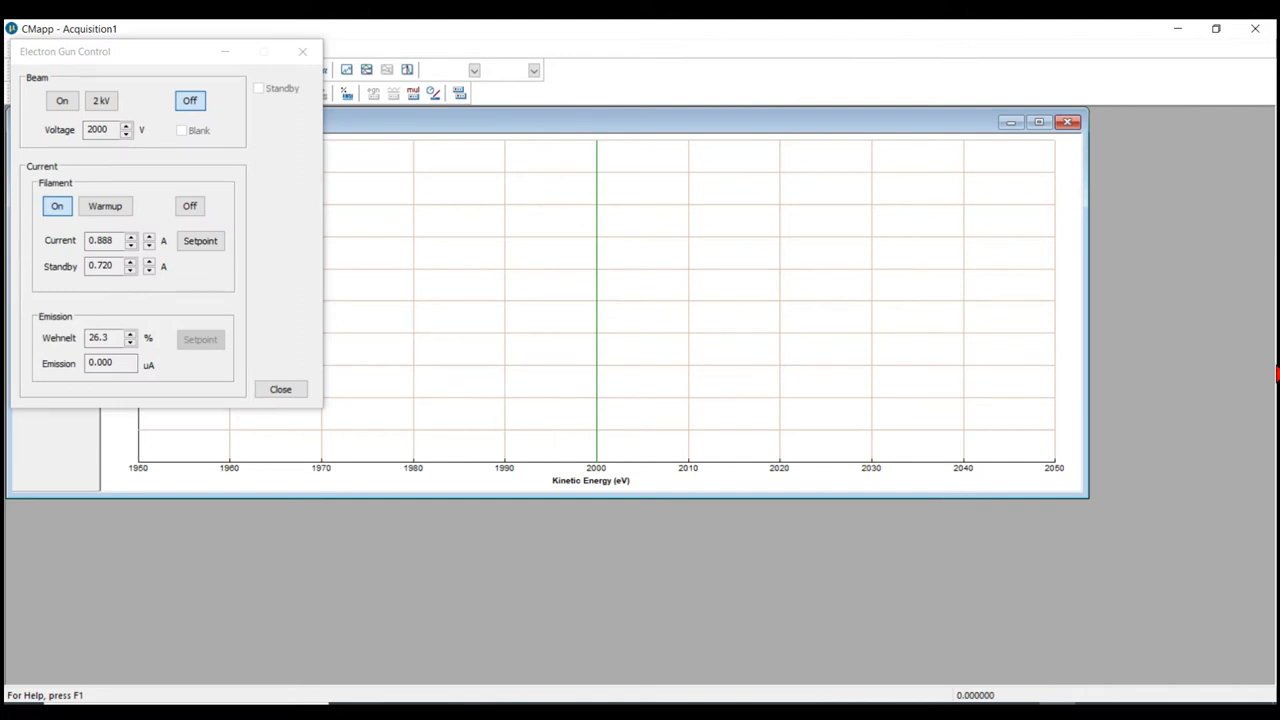
mouse_move(588, 355)
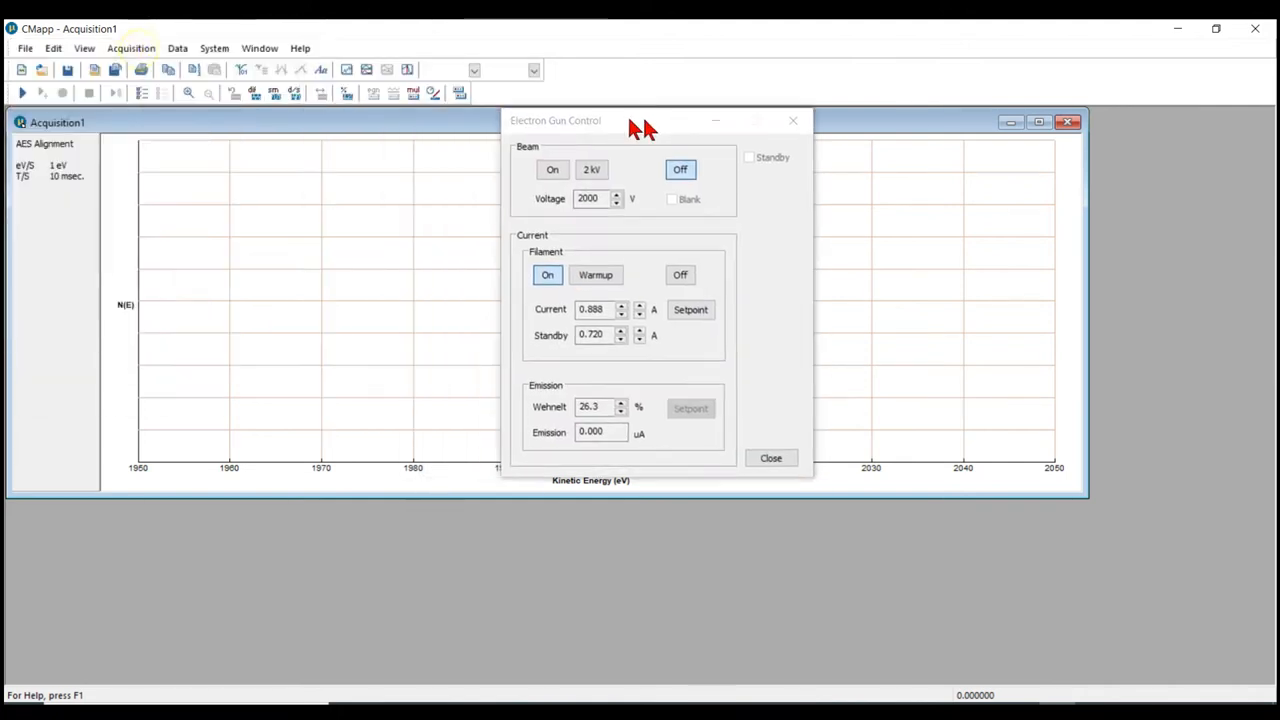
Step: Move the gun controls right of the plot, switch the filament on, and select 2 kV
left_click_drag(640, 120, 846, 155)
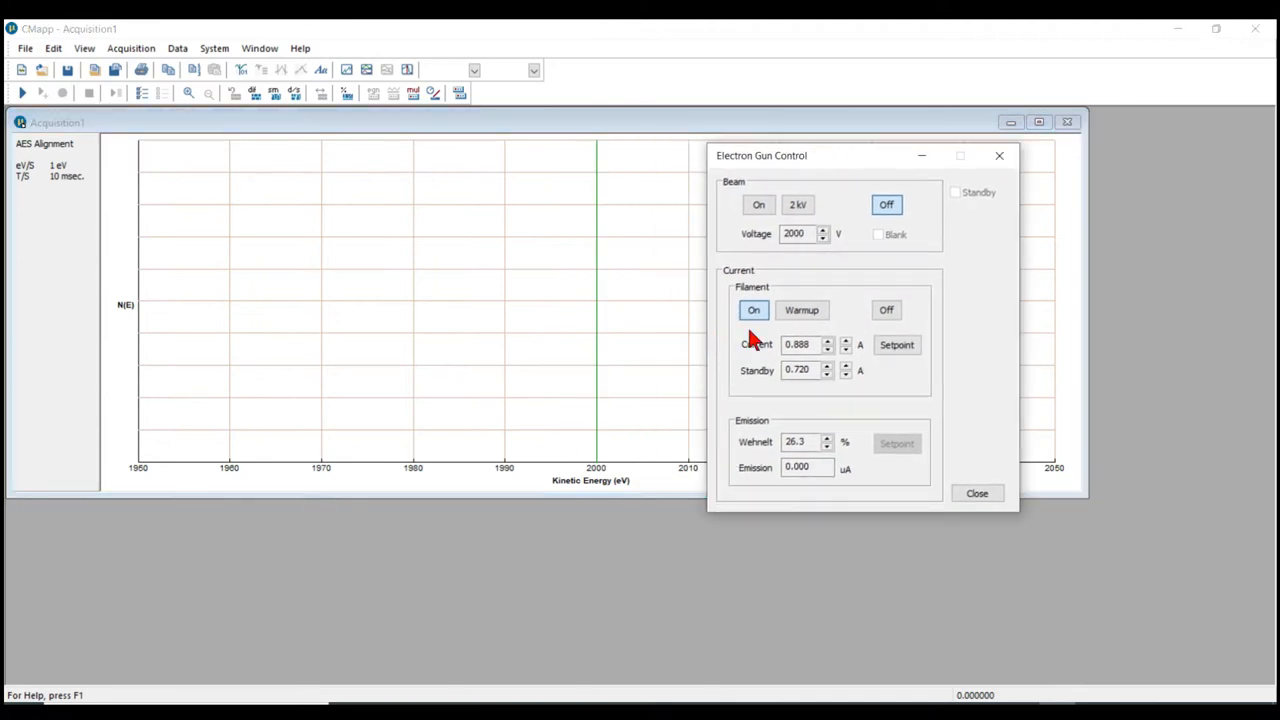
left_click(798, 204)
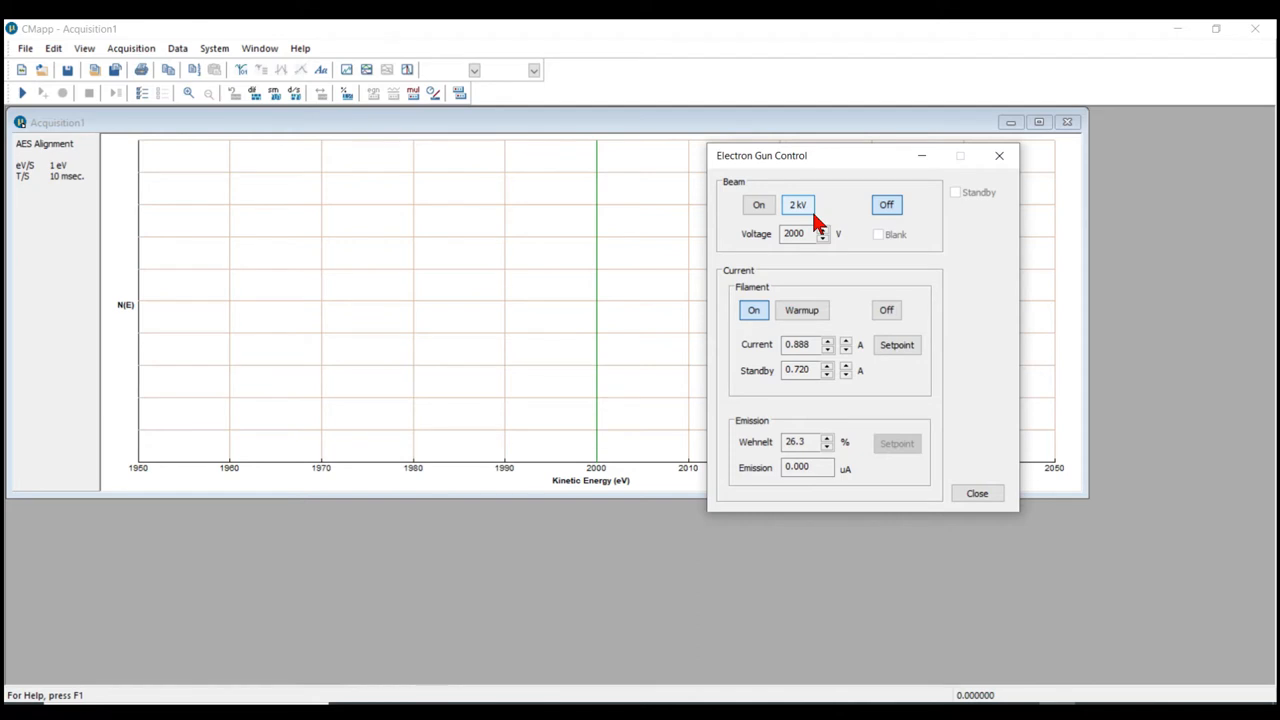
left_click(886, 204)
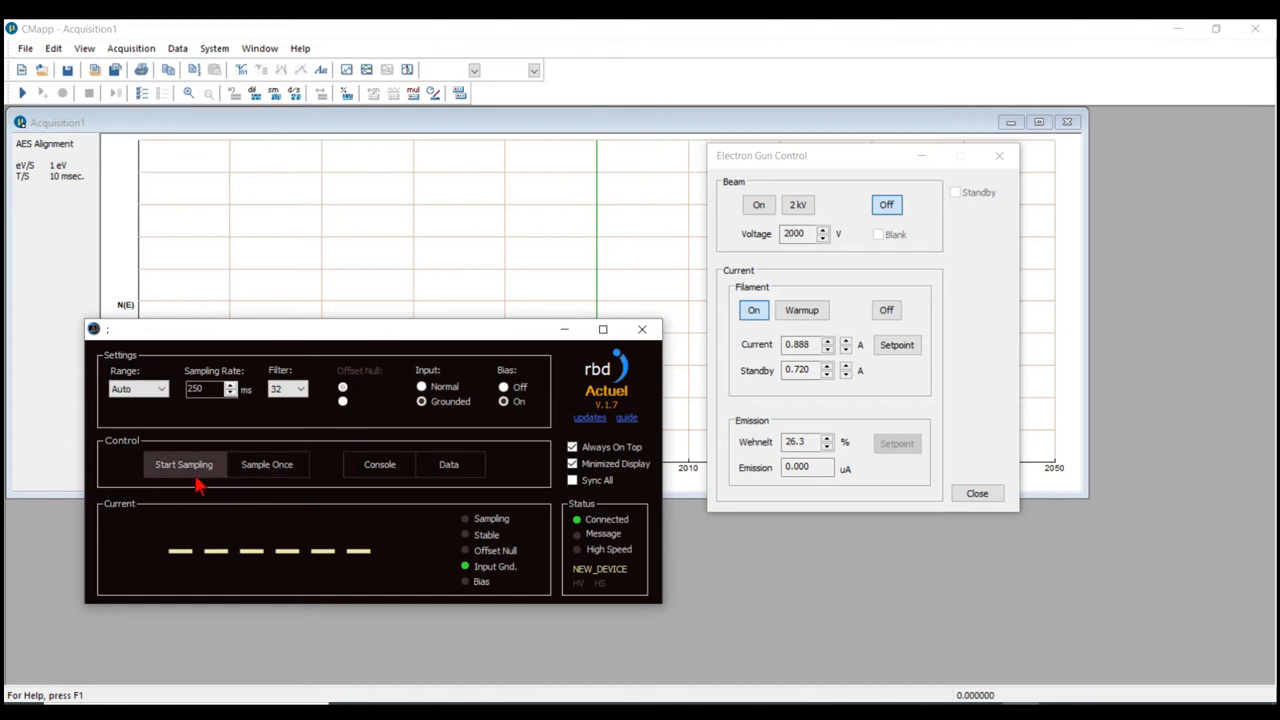
mouse_move(308, 449)
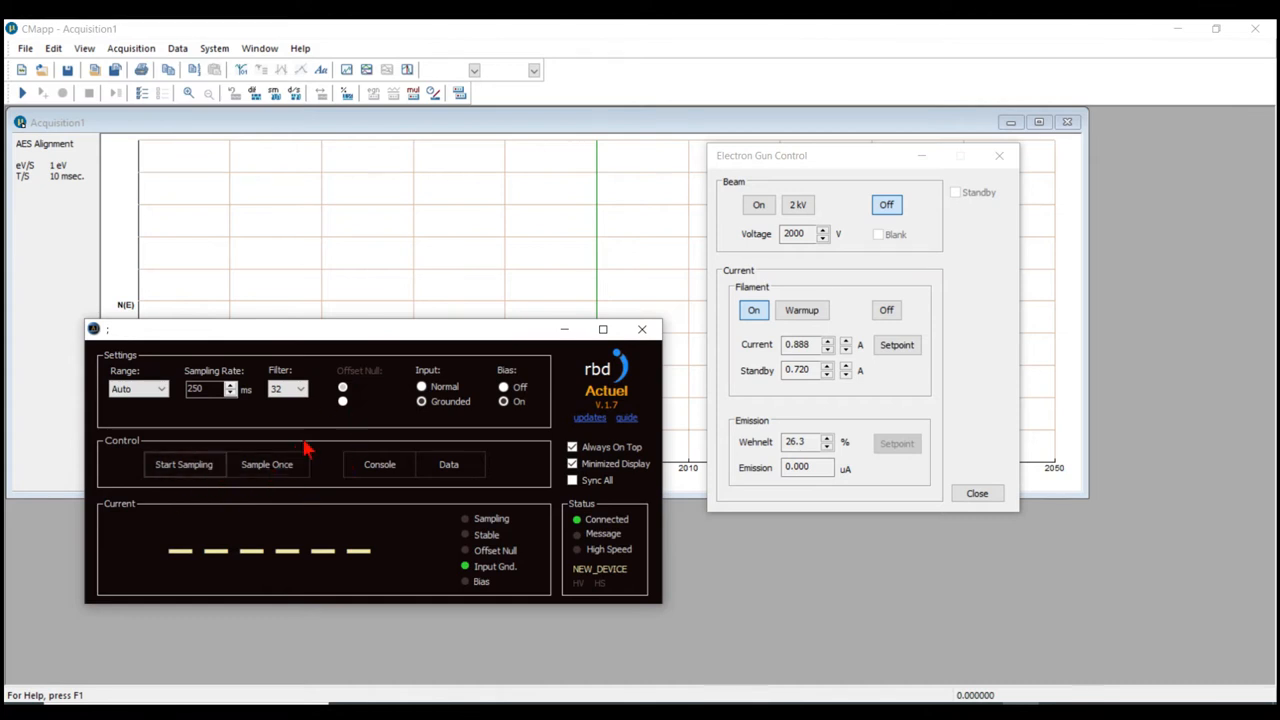
Step: Keep the Actuel input grounded, start continuous sampling, and minimize the meter to its compact readout
left_click(421, 401)
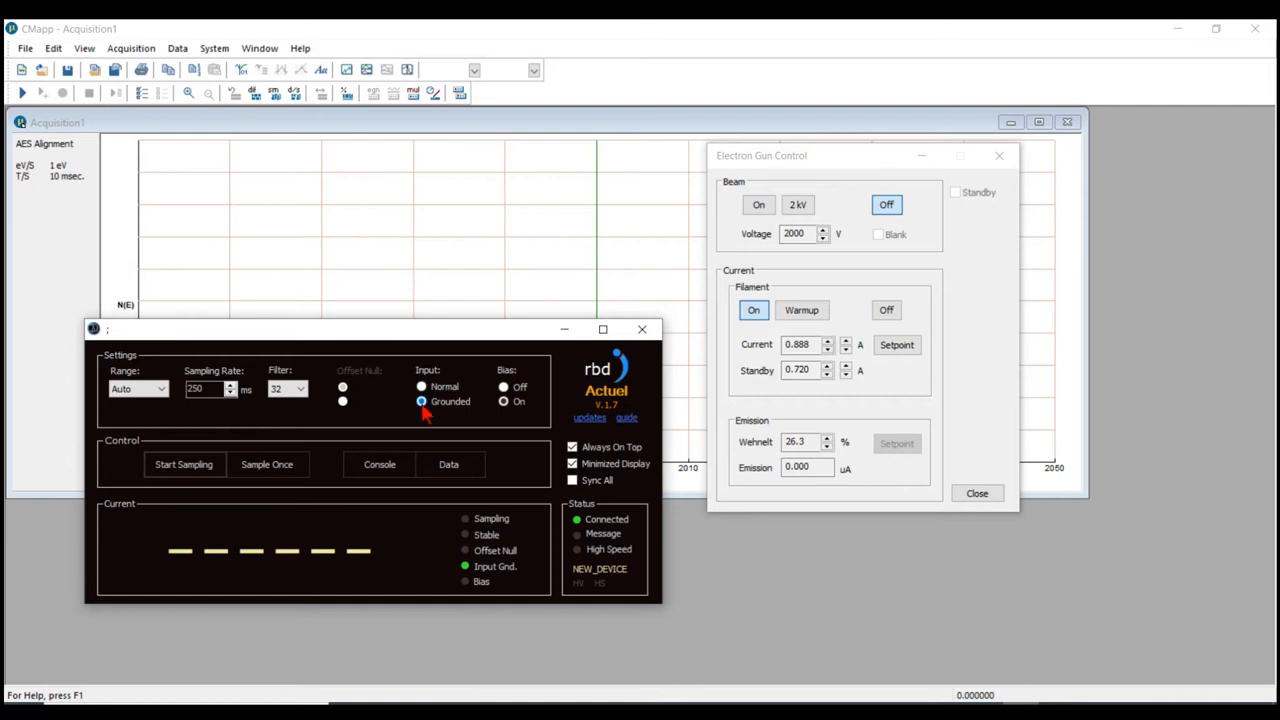
left_click(503, 401)
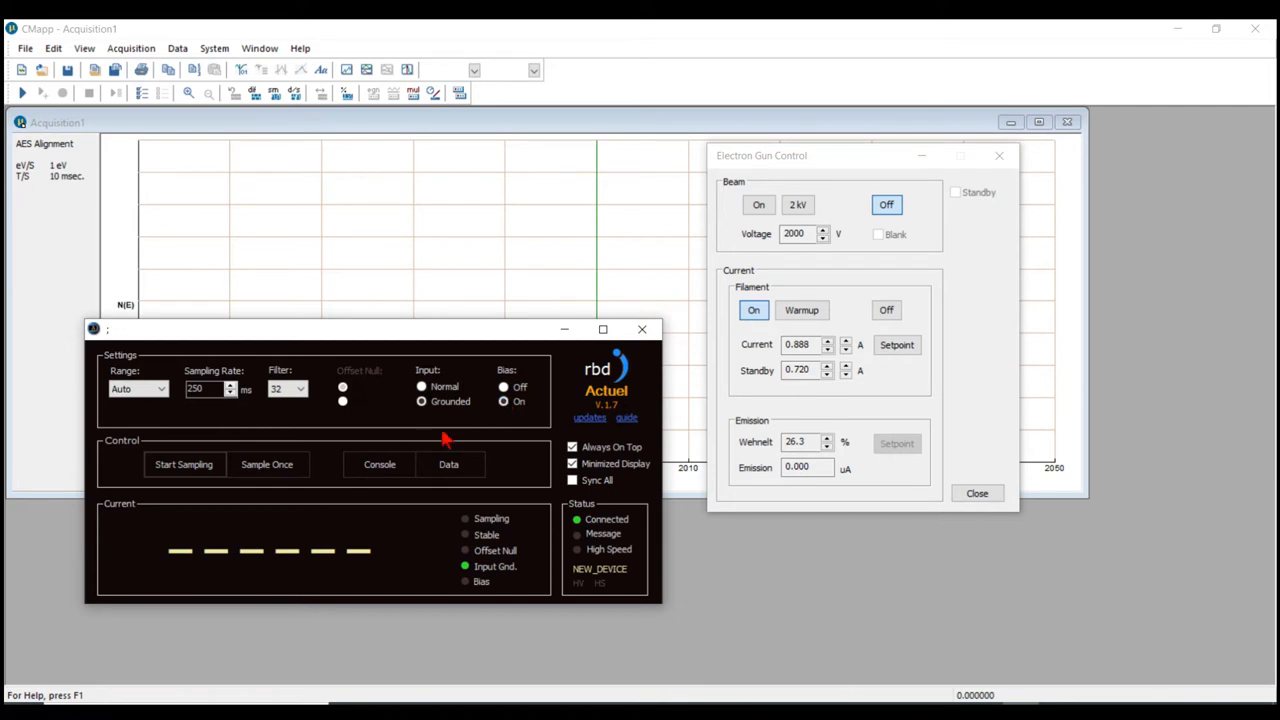
left_click(421, 401)
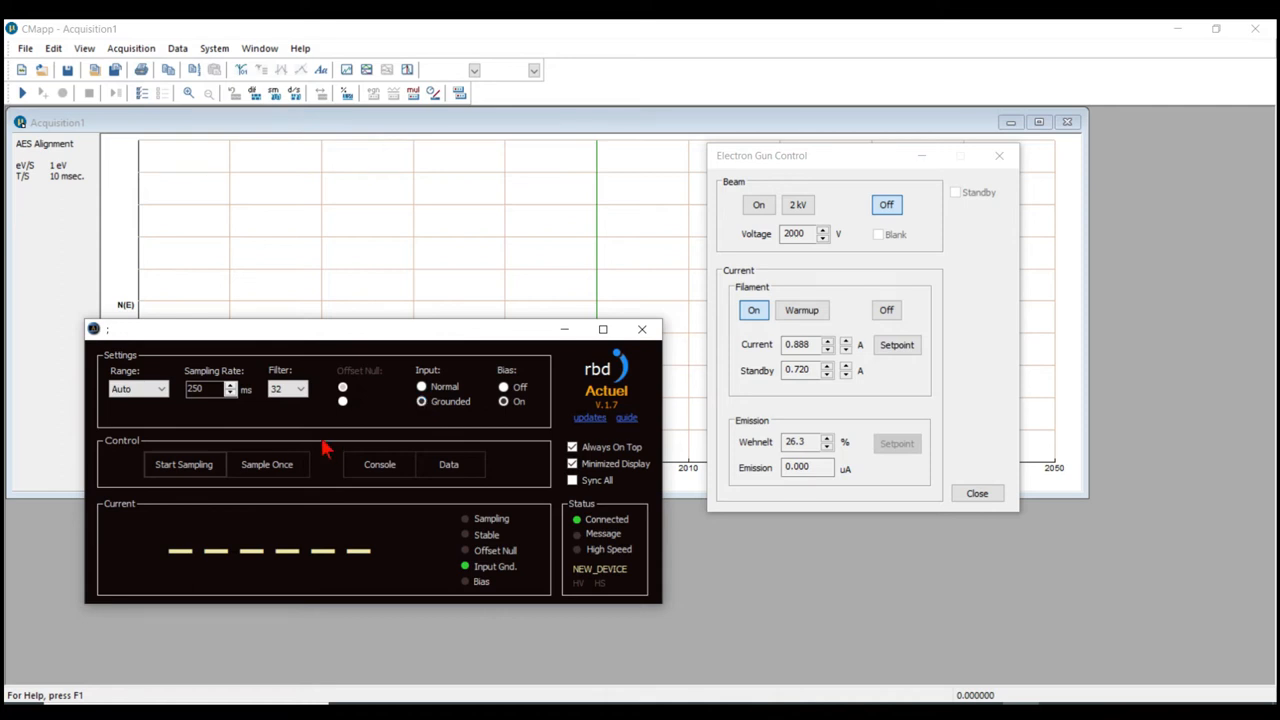
left_click(184, 464)
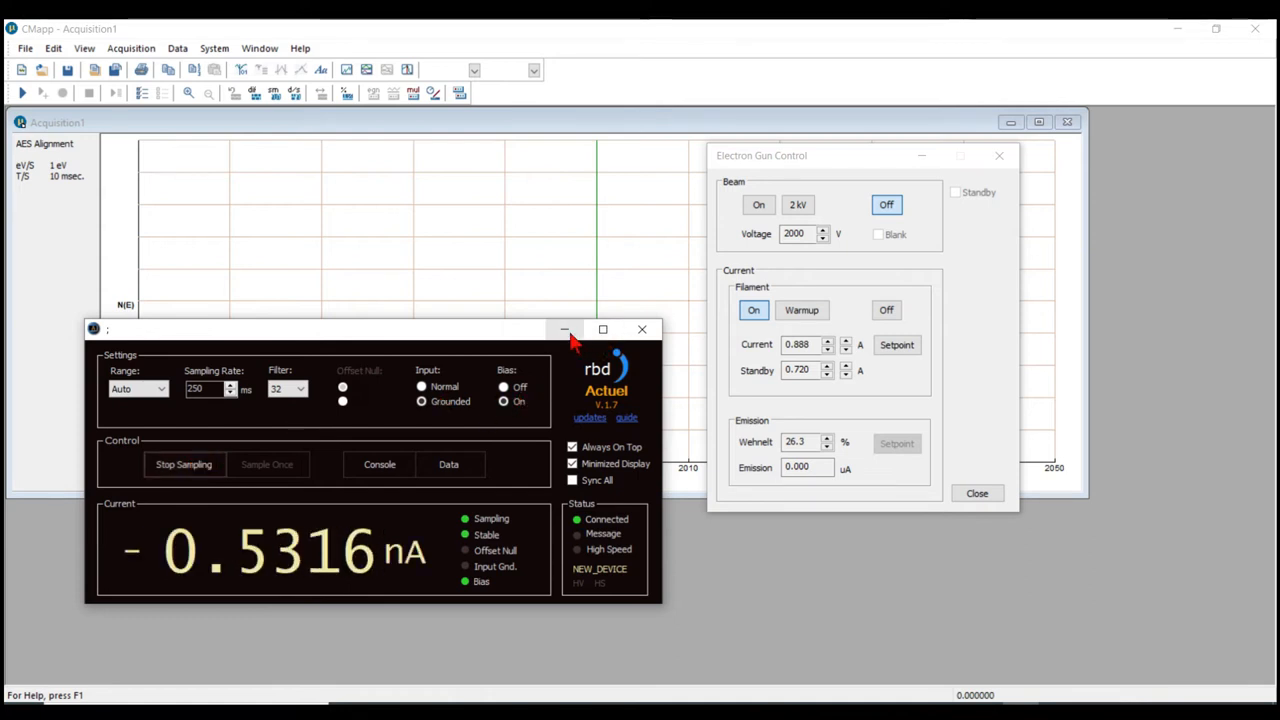
left_click(564, 330)
type("0.915")
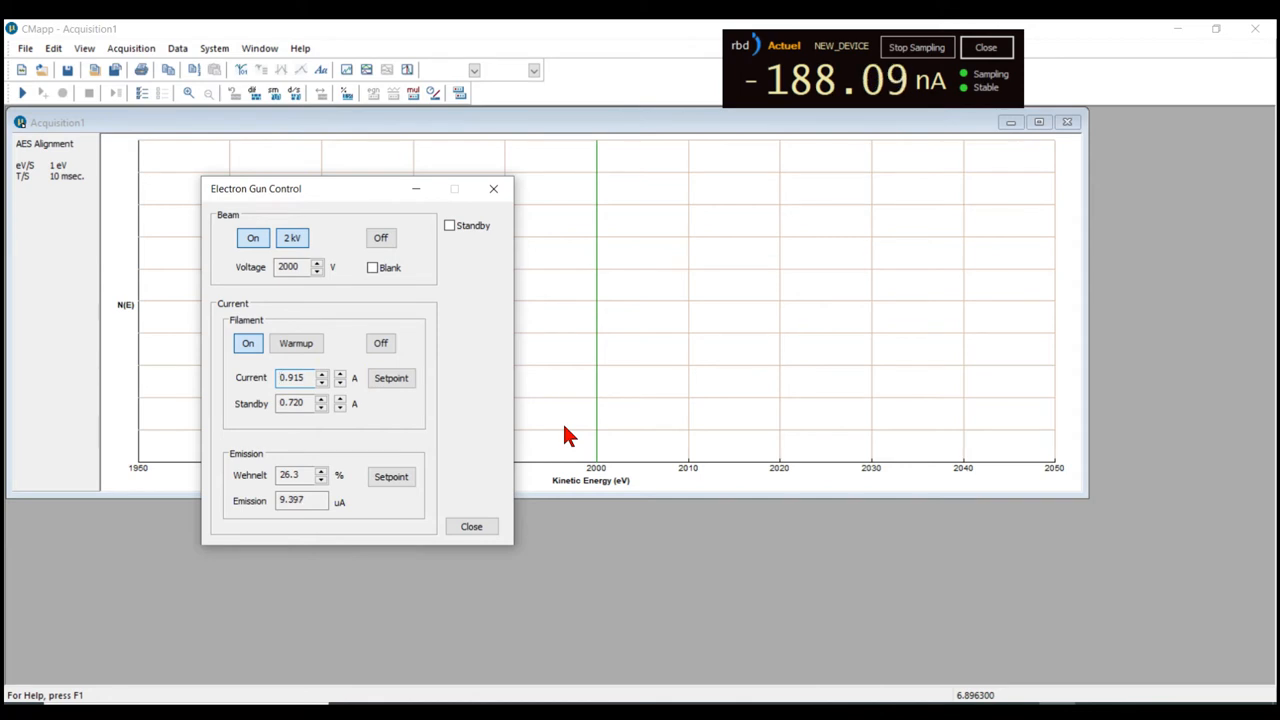
mouse_move(451, 458)
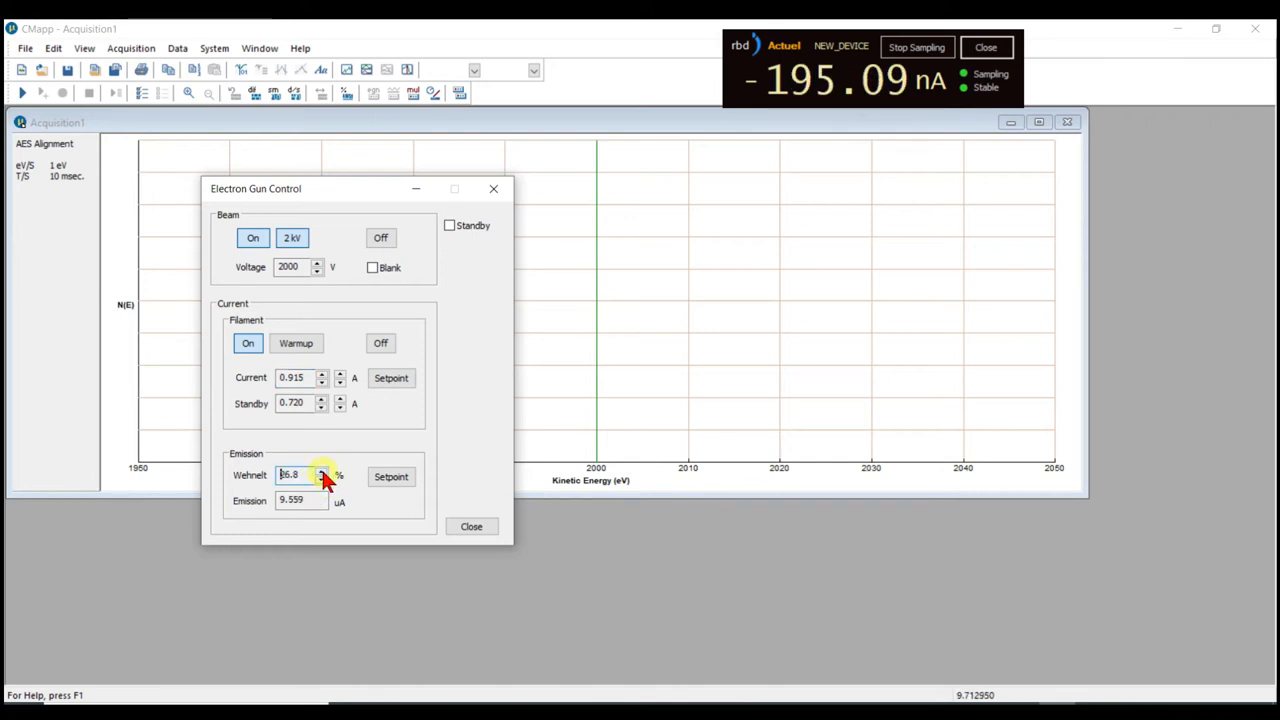
Step: Raise the Wehnelt percentage in several steps and lower the filament current slightly
triple_click(295, 475)
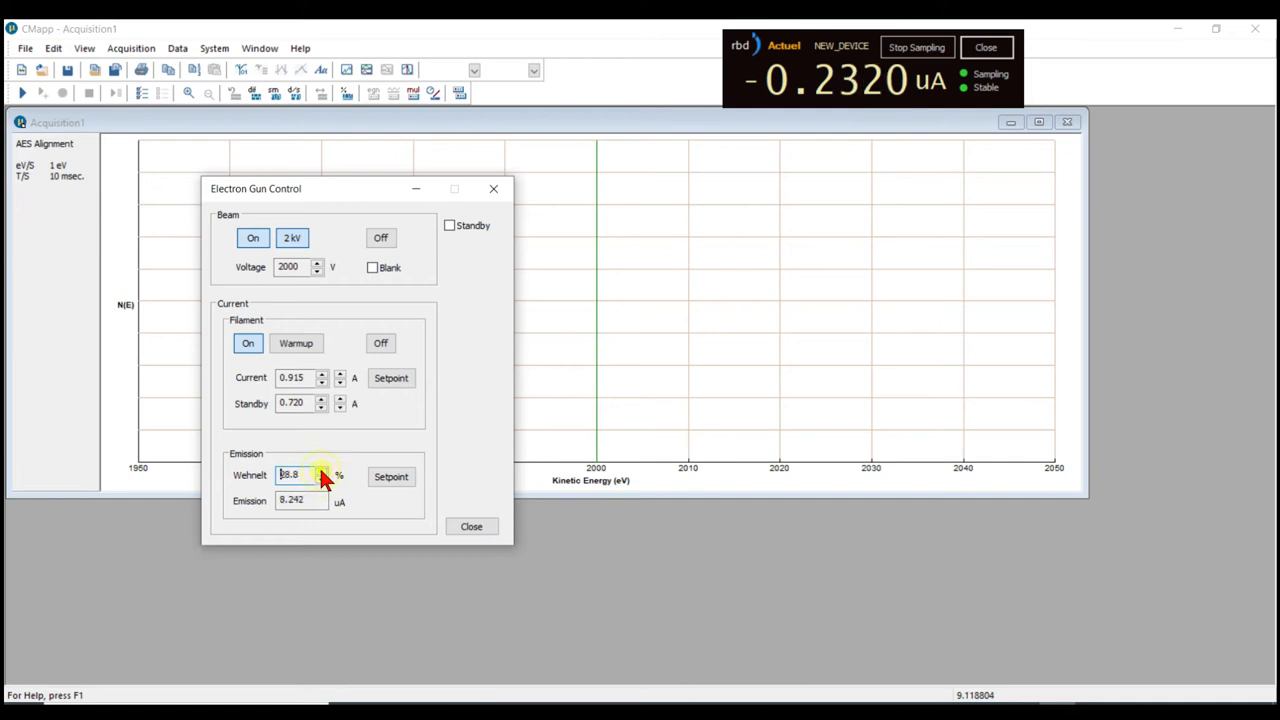
left_click(321, 479)
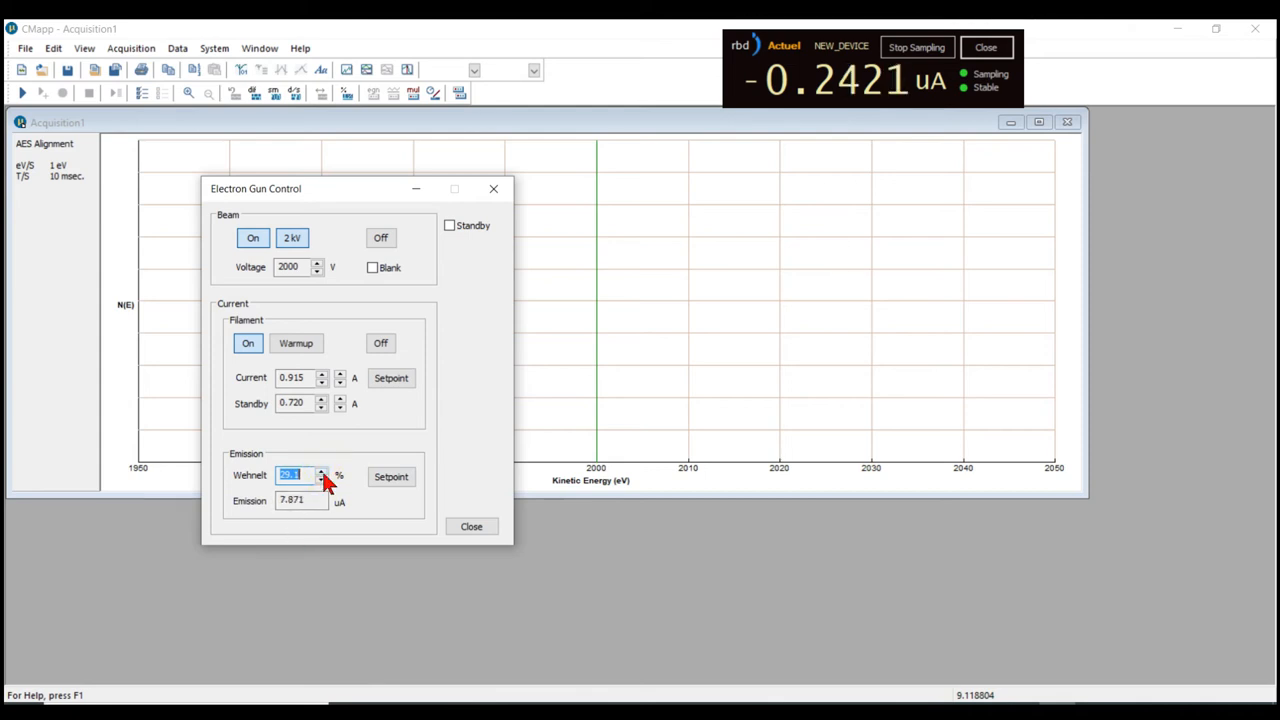
left_click(322, 478)
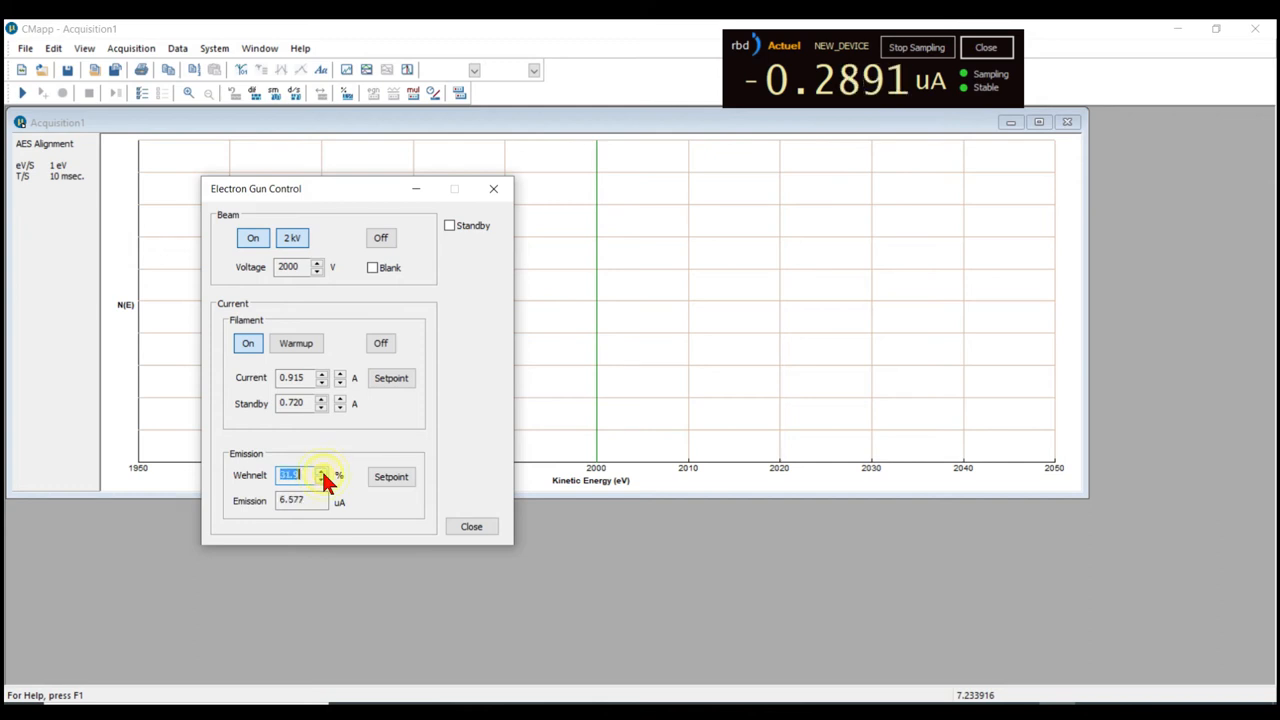
left_click(322, 471)
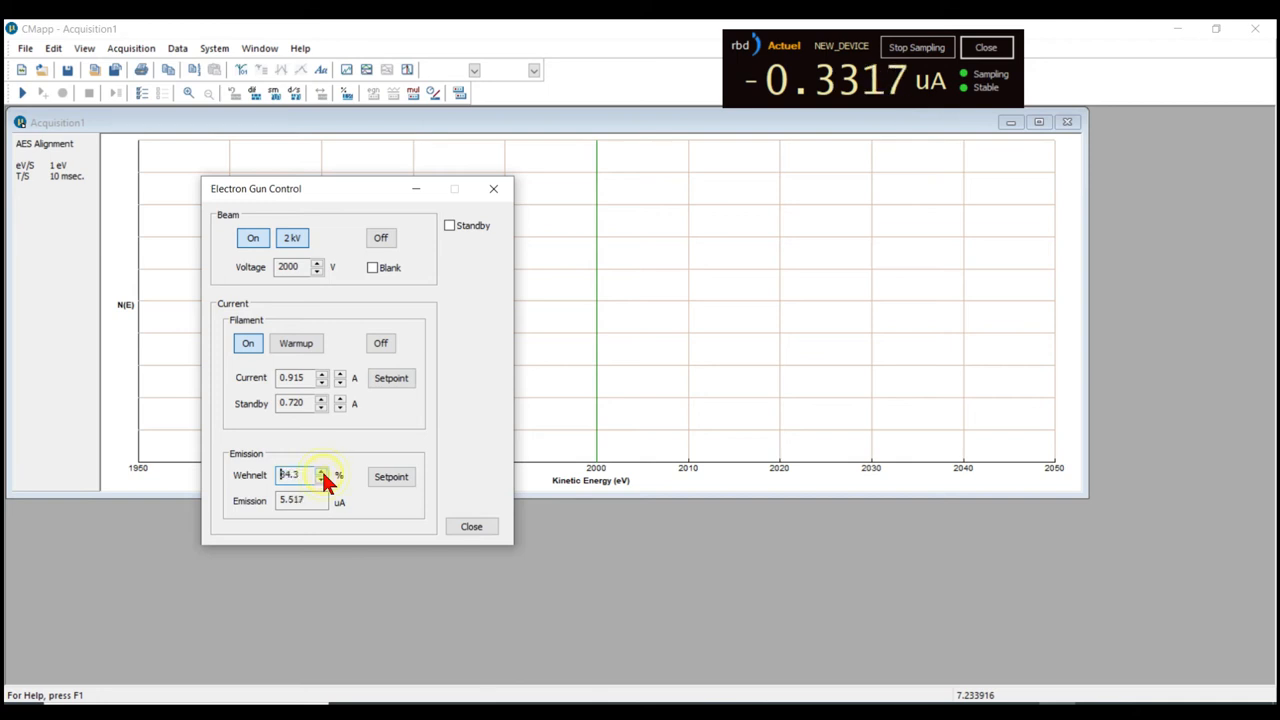
left_click(322, 471)
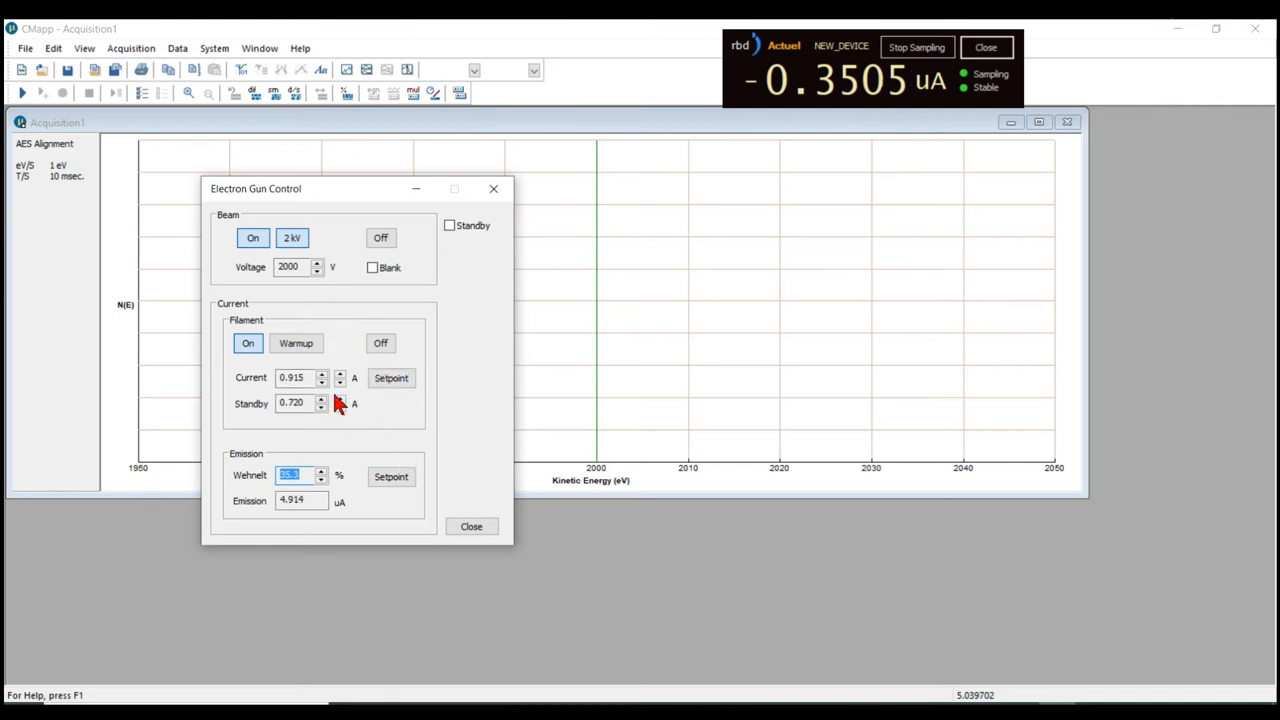
left_click(340, 383)
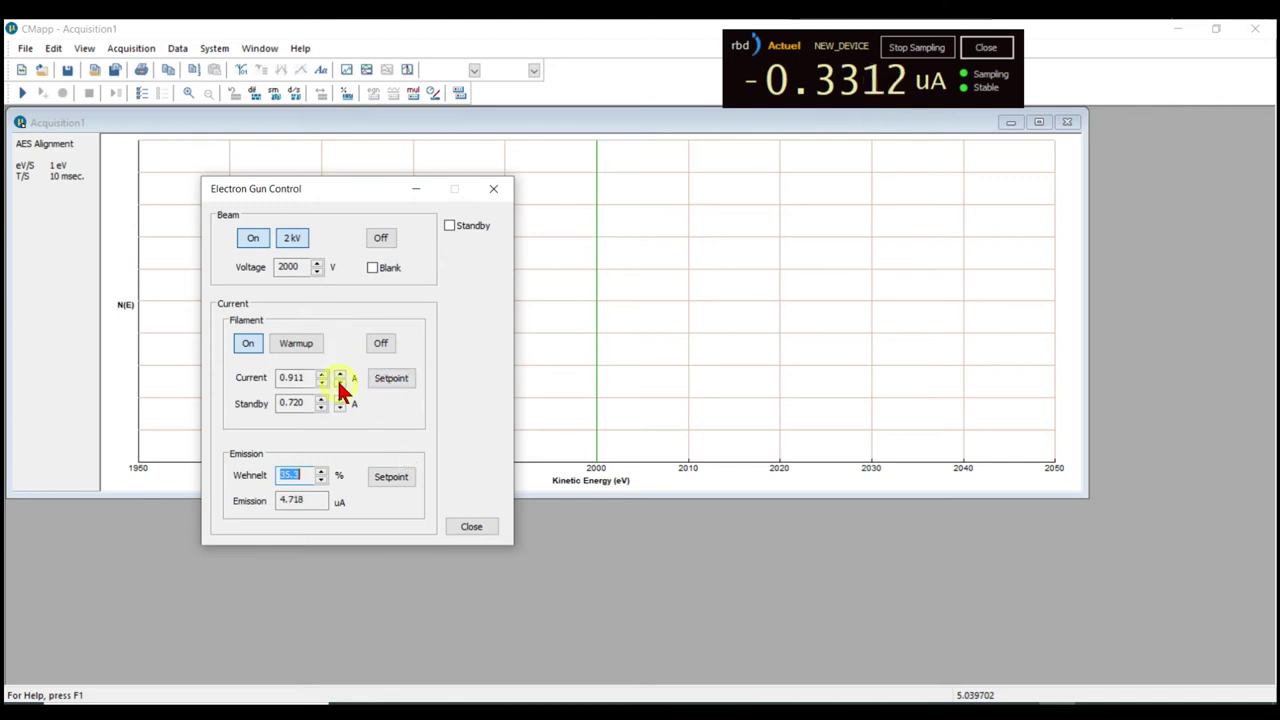
left_click(340, 382)
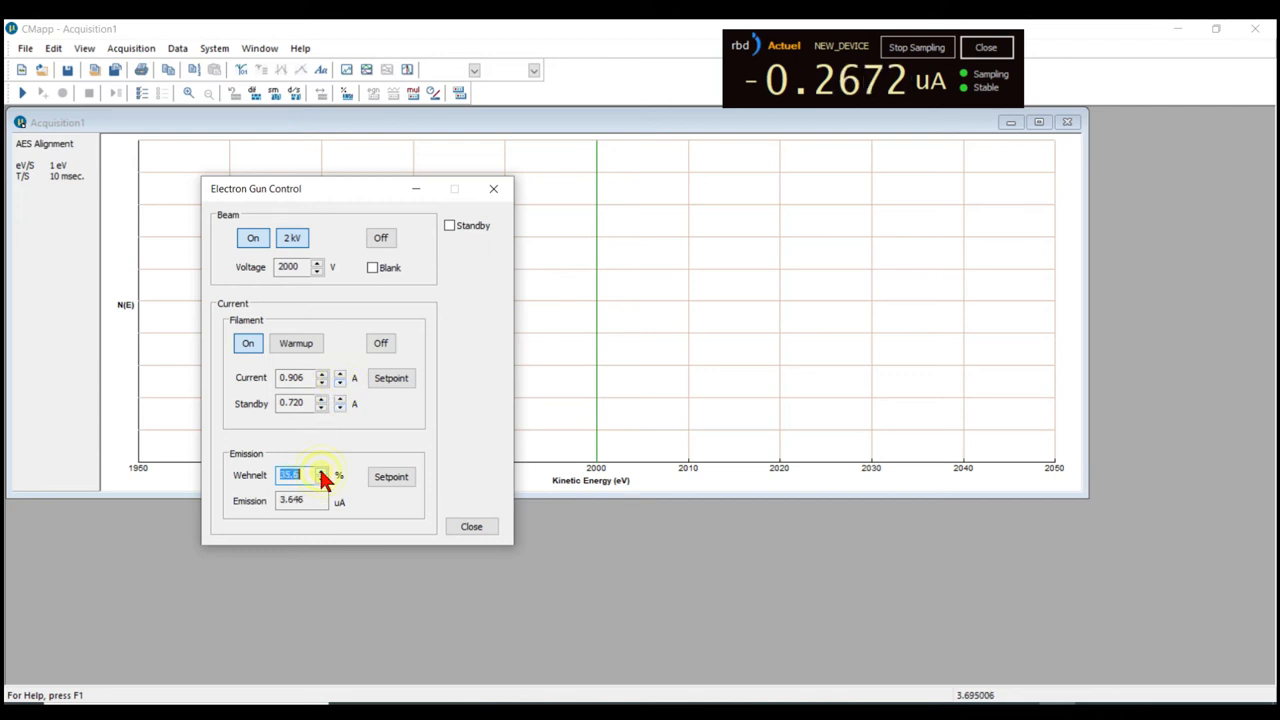
Step: Settle the Wehnelt at 37.5% and press the Emission Setpoint button
left_click(322, 472)
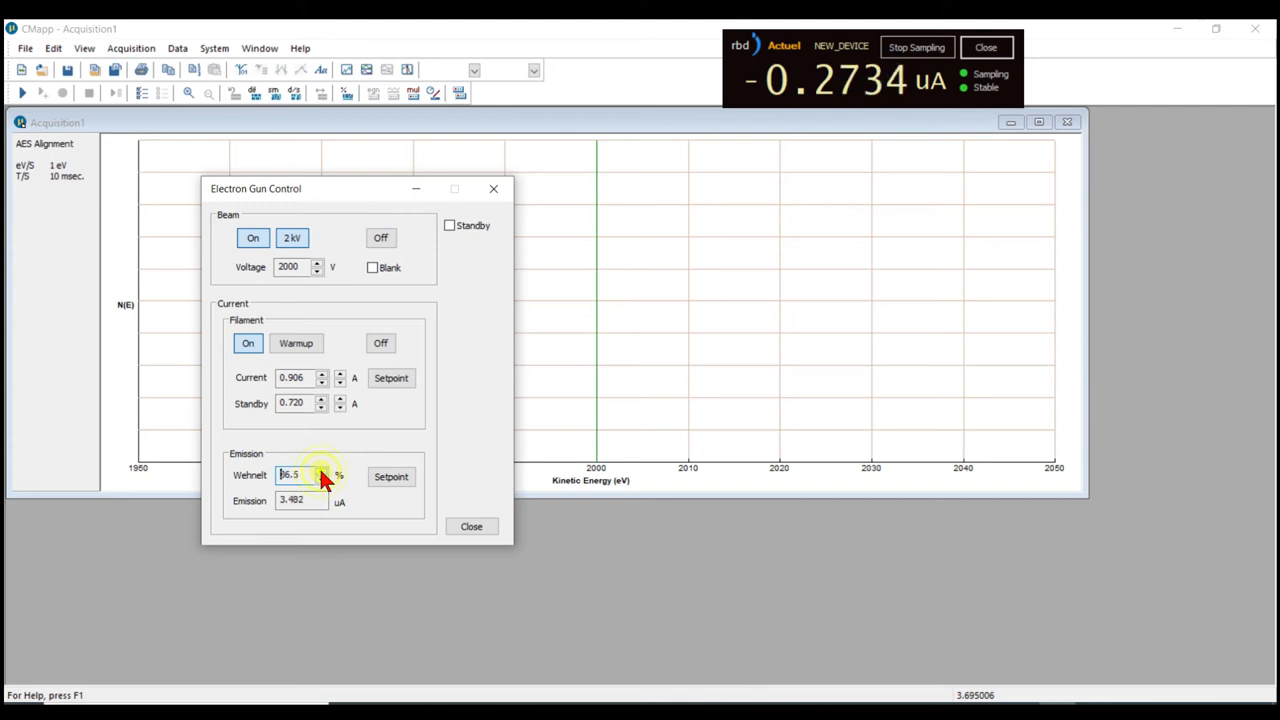
triple_click(297, 474)
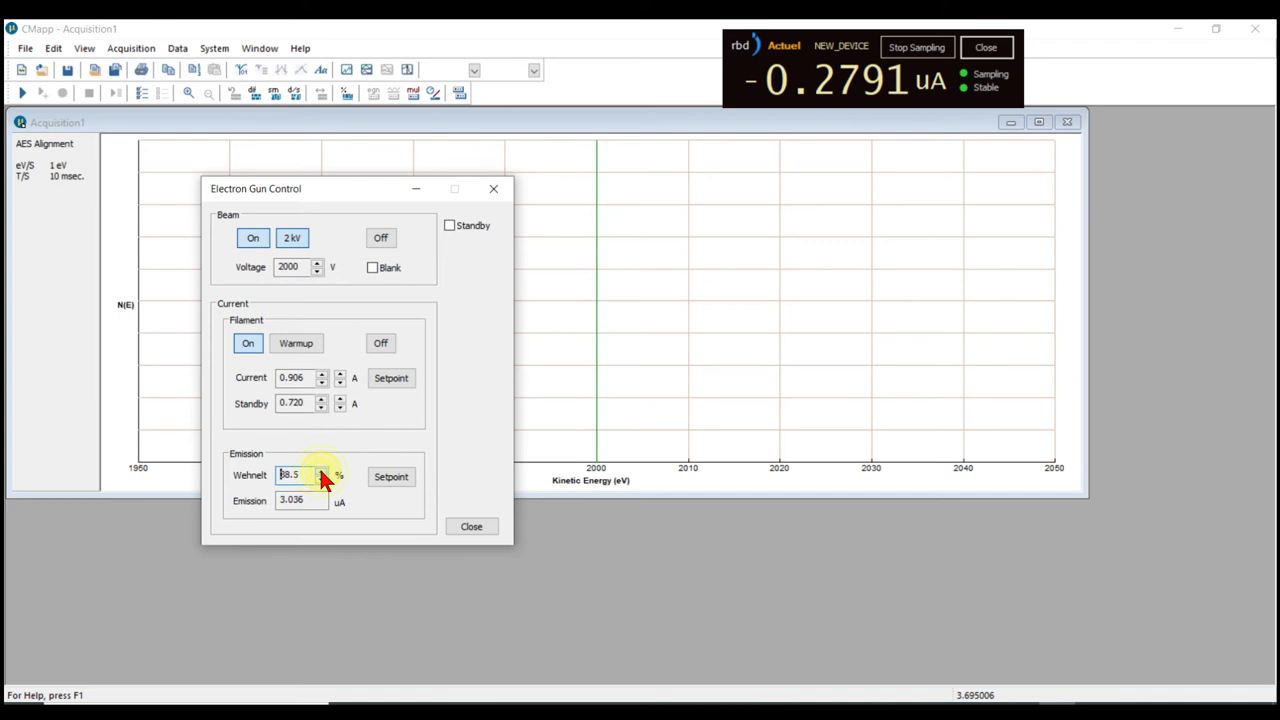
left_click(322, 480)
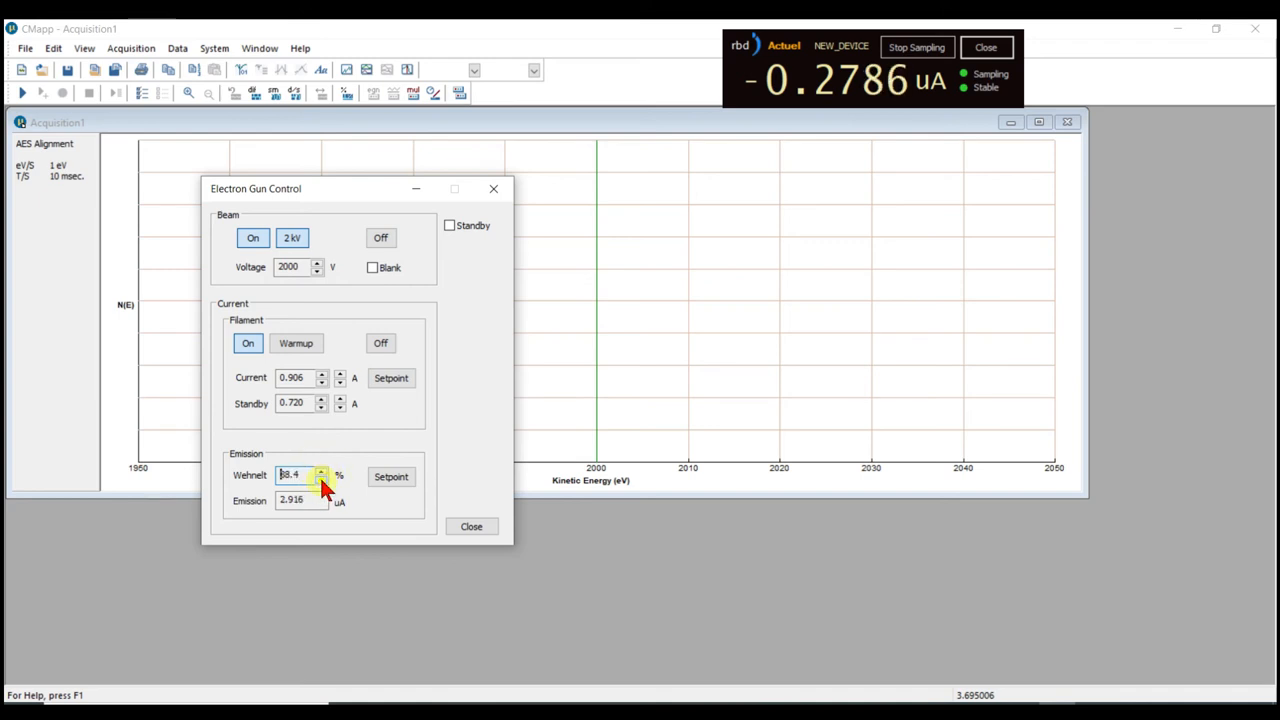
left_click(322, 480)
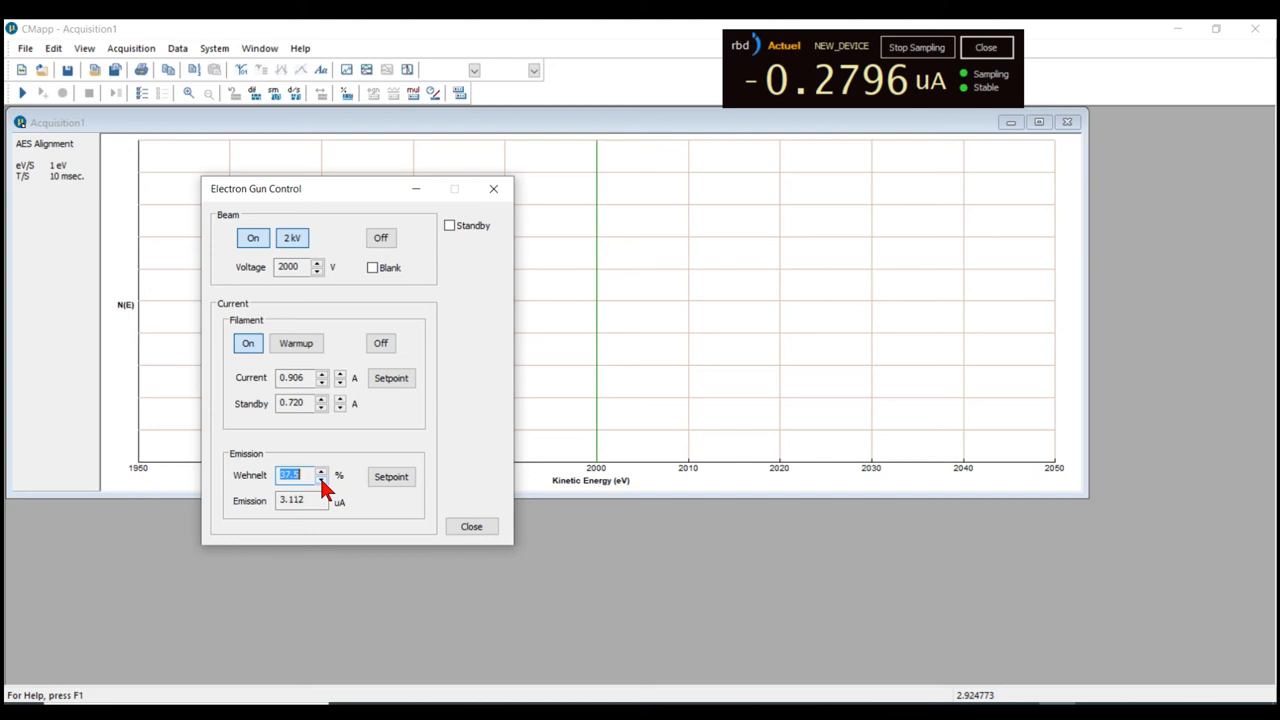
left_click(391, 476)
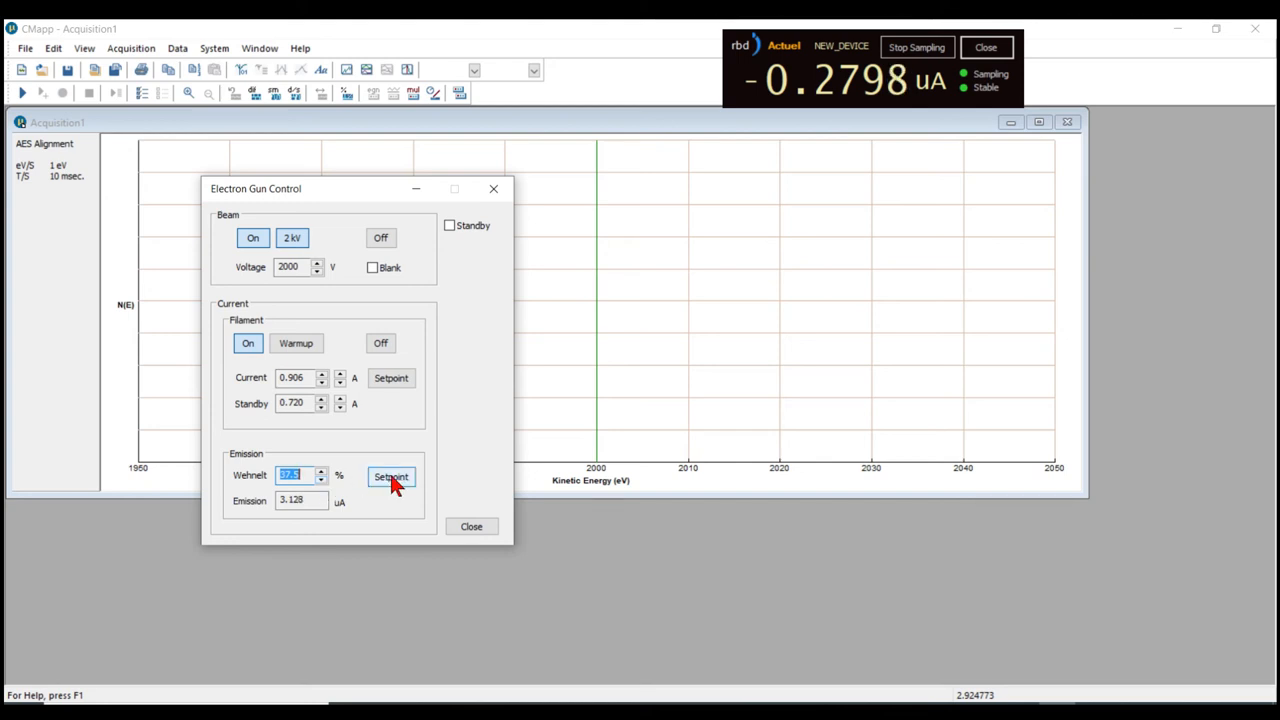
Step: Store 37.5 as the 2 kV Wehnelt setpoint, confirming it replaces 26.3
left_click(391, 477)
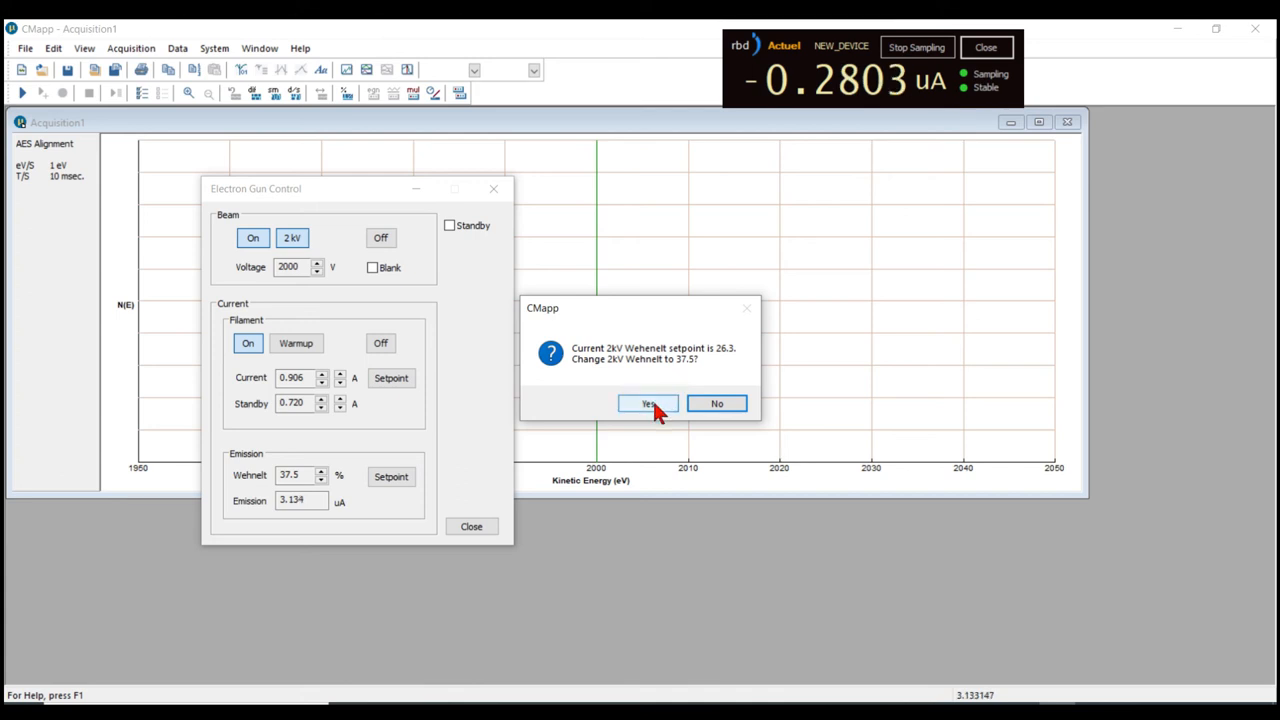
left_click(648, 403)
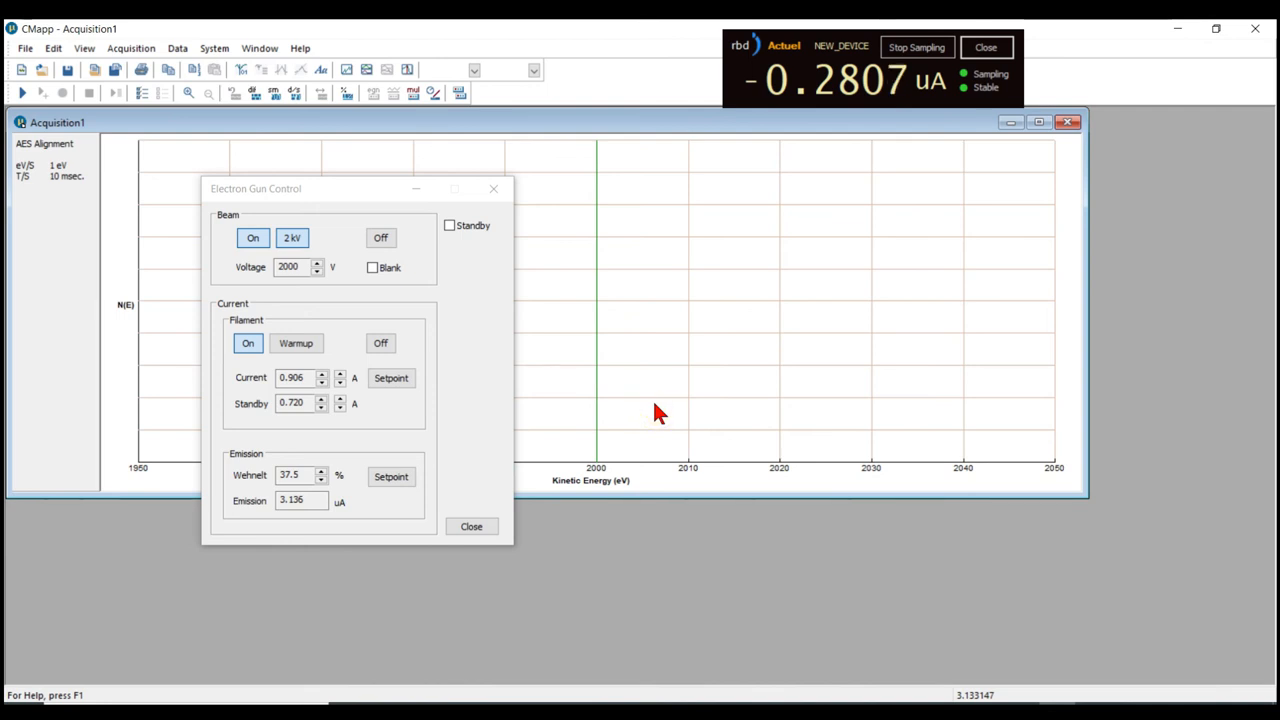
mouse_move(333, 525)
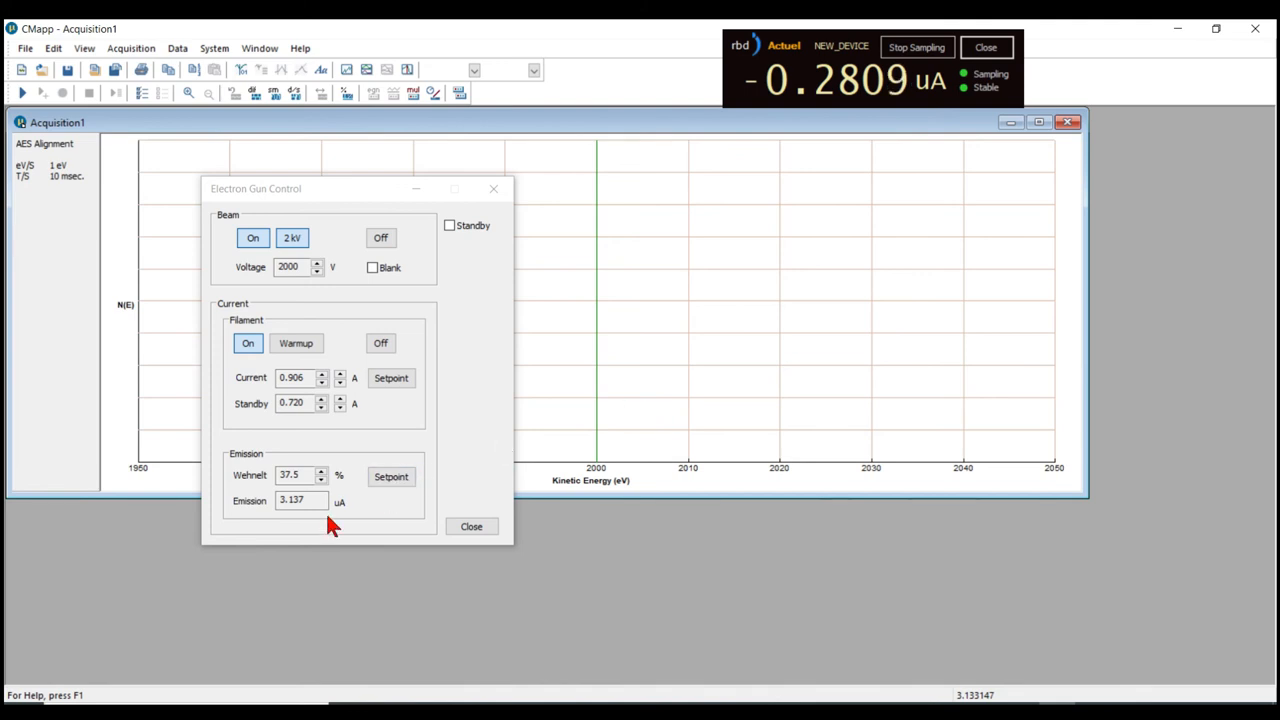
mouse_move(390, 412)
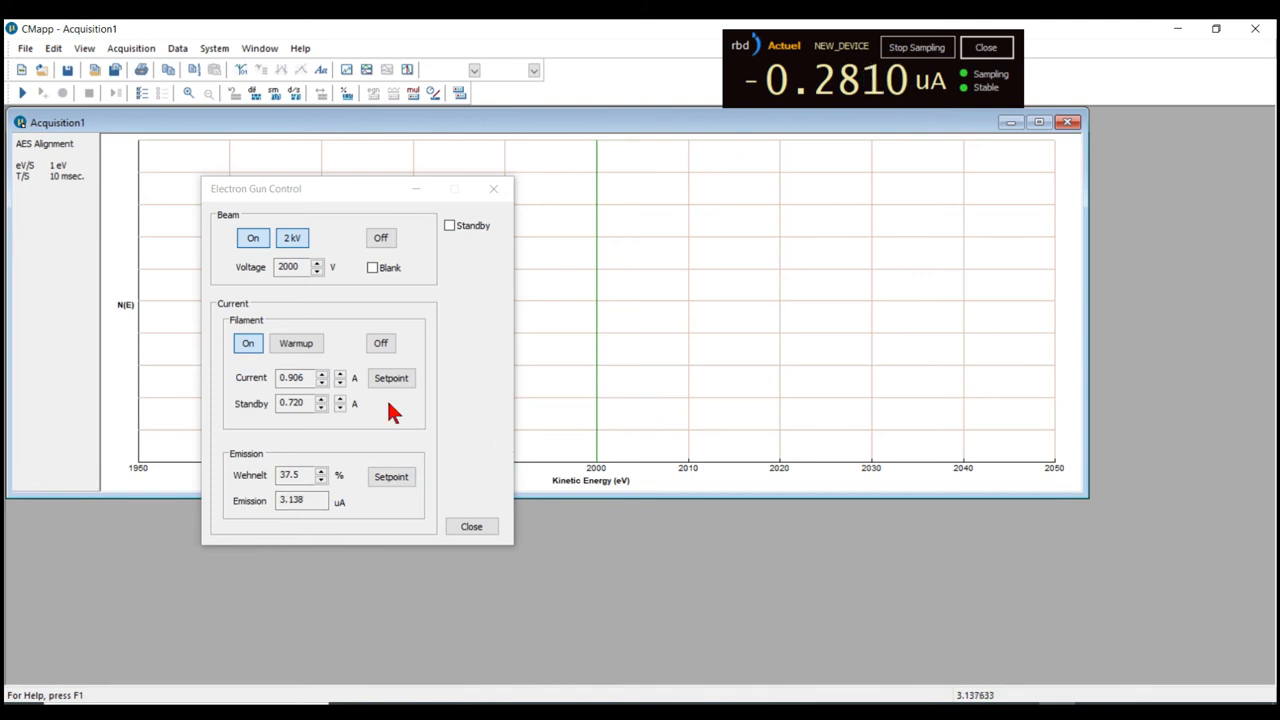
mouse_move(838, 100)
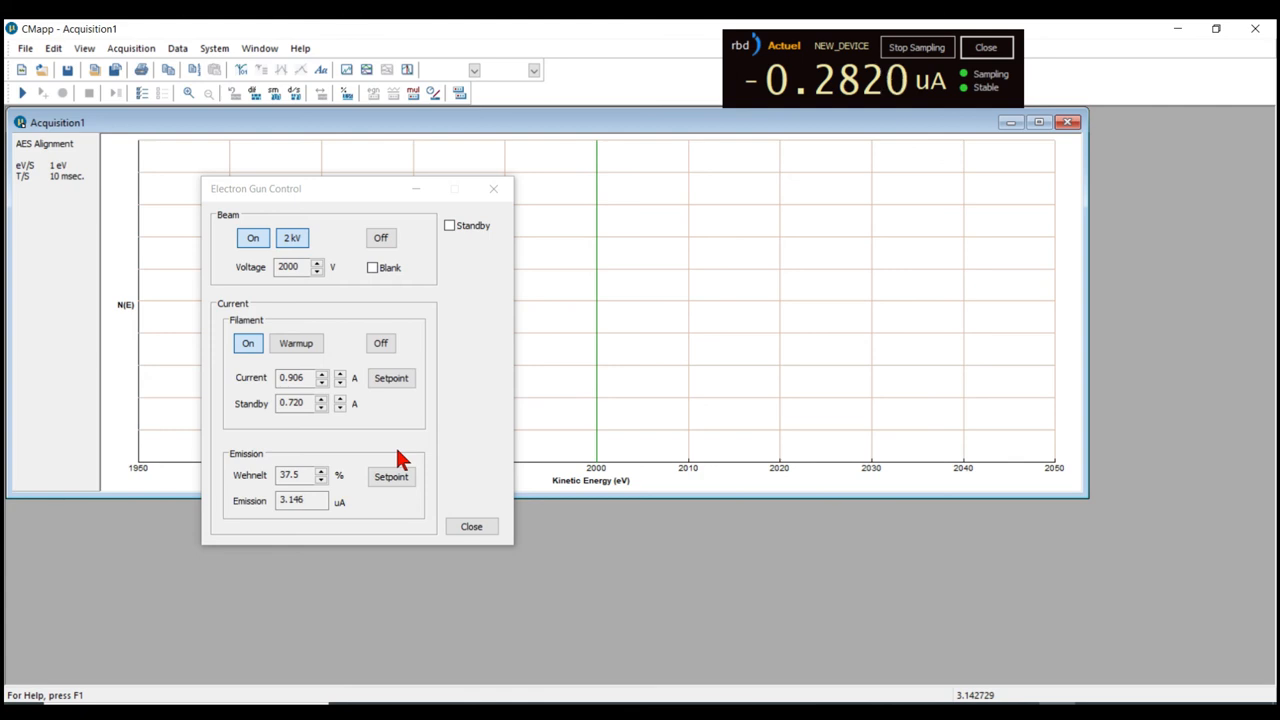
mouse_move(343, 381)
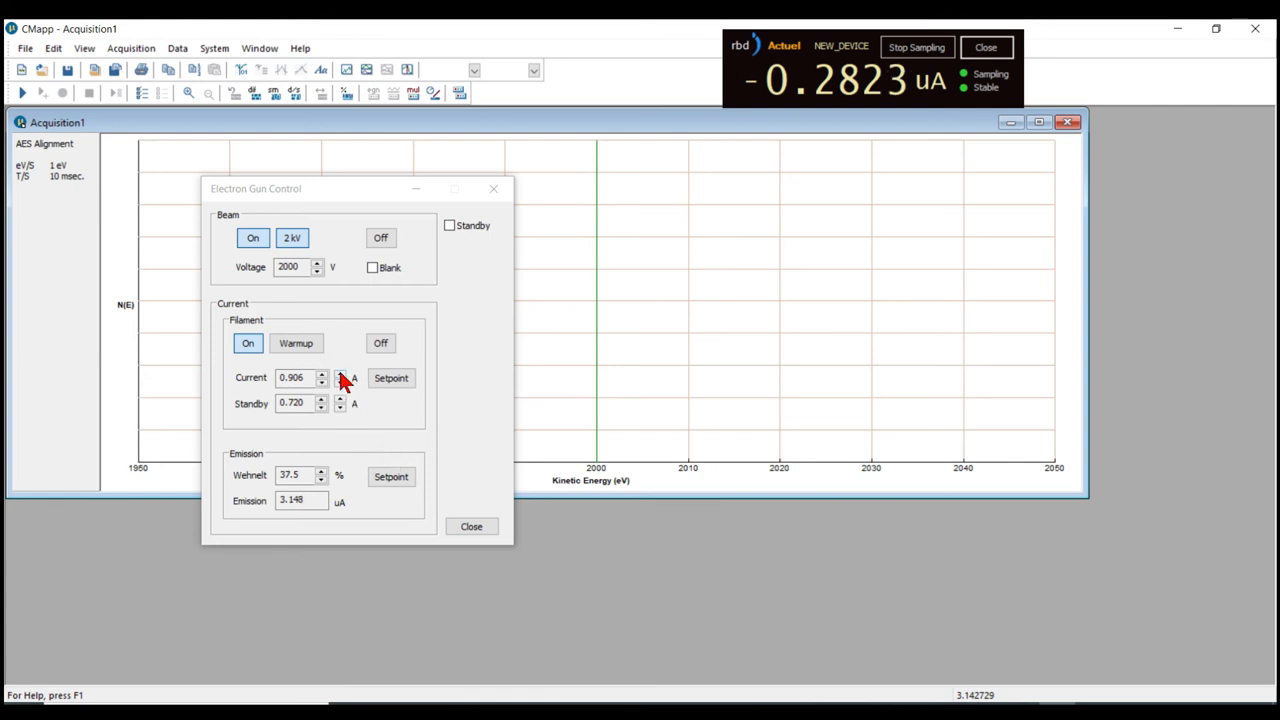
Step: Set the filament current to 0.908 A and confirm it as the operating current
left_click(322, 373)
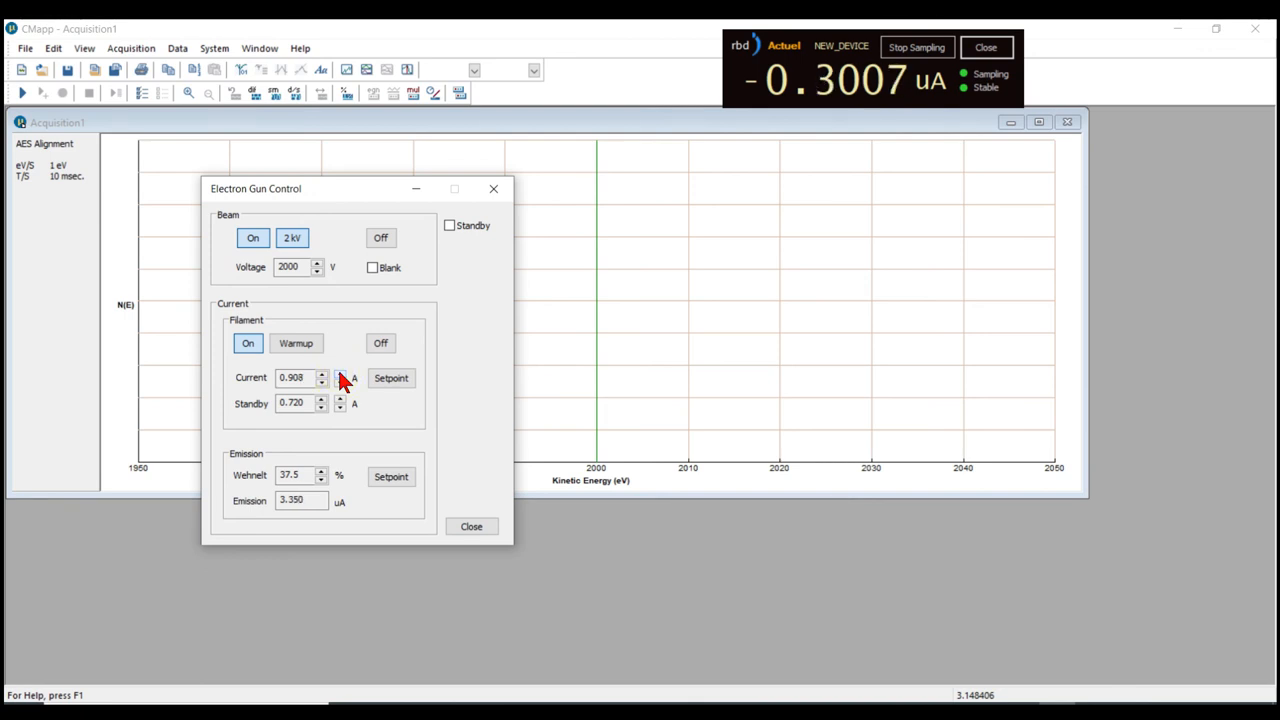
left_click(340, 382)
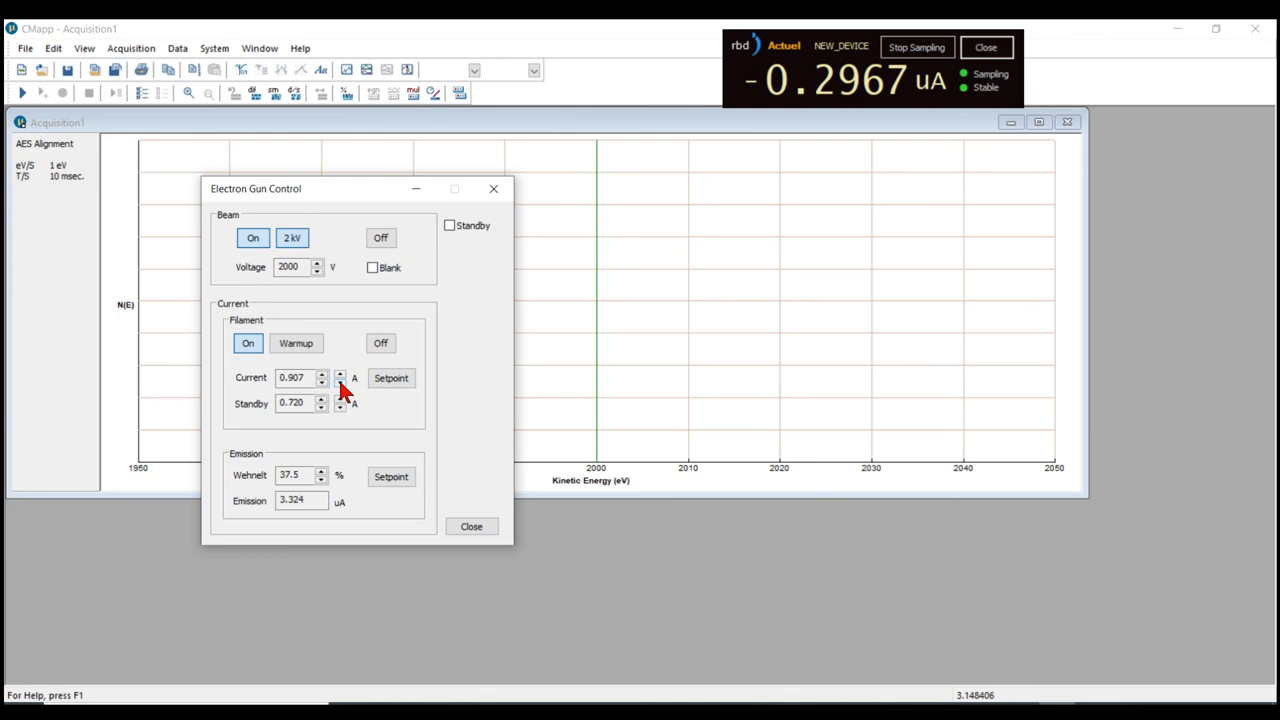
left_click(340, 374)
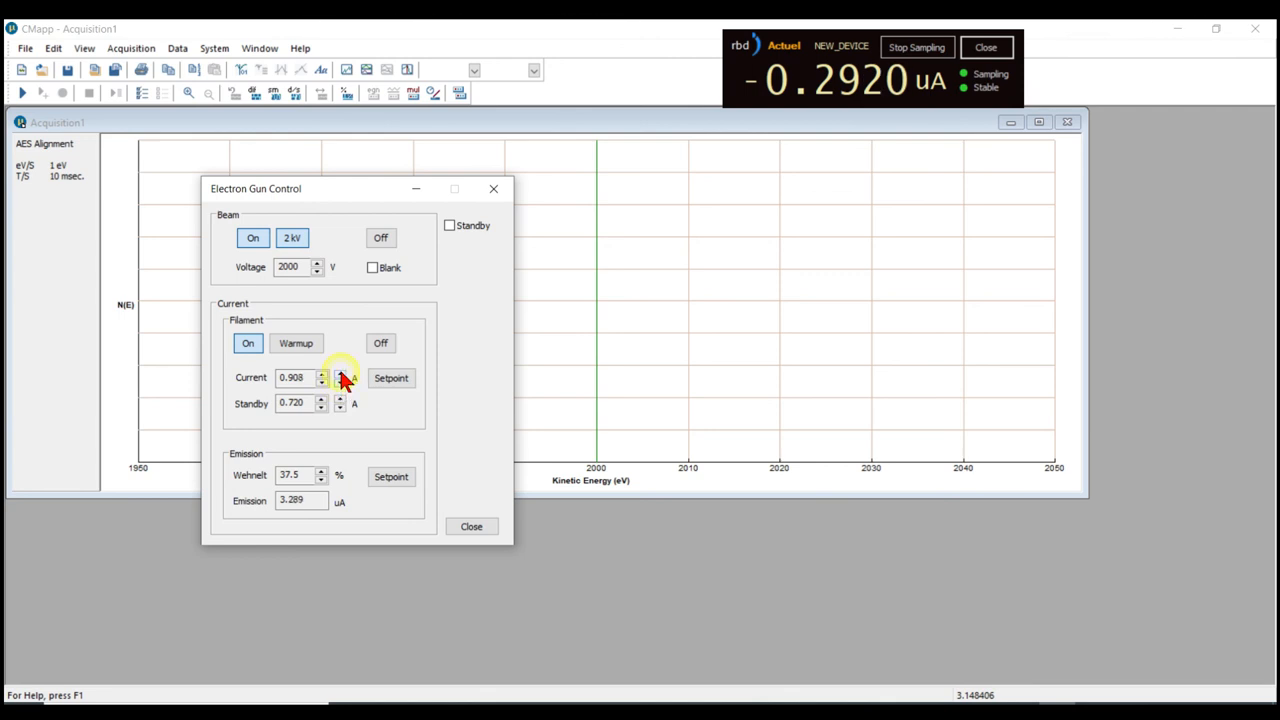
left_click(391, 378)
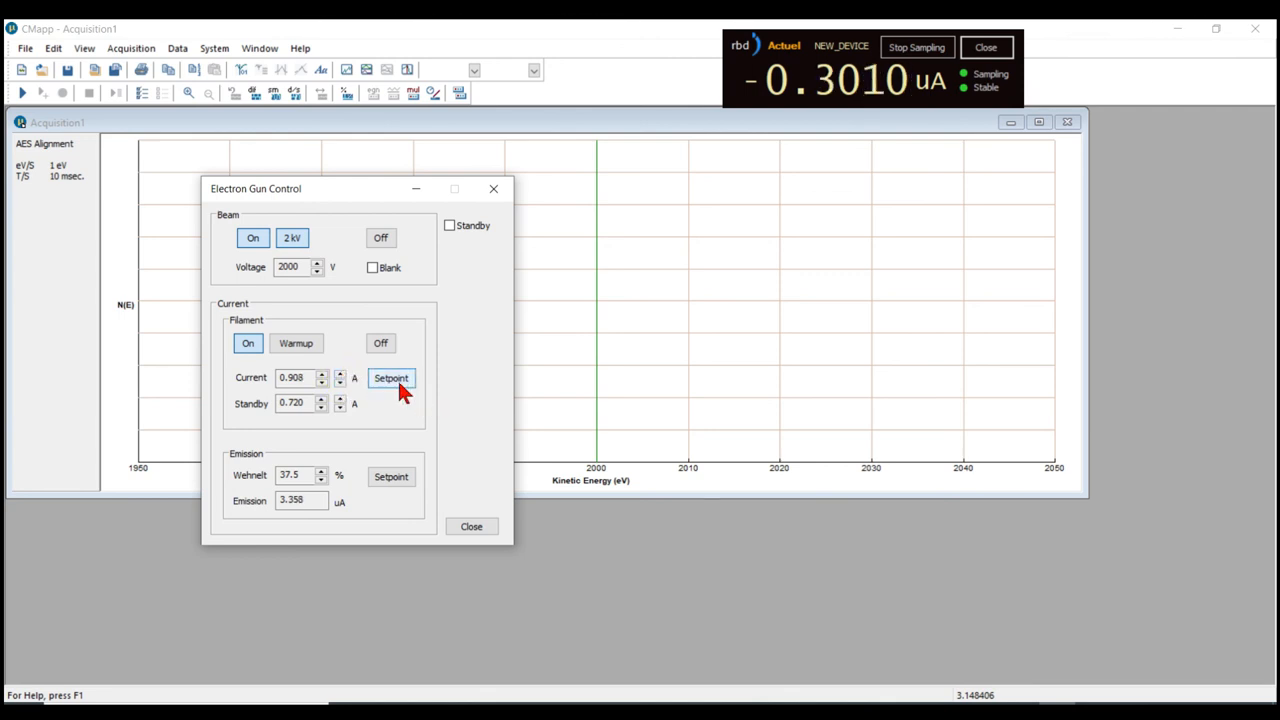
left_click(391, 378)
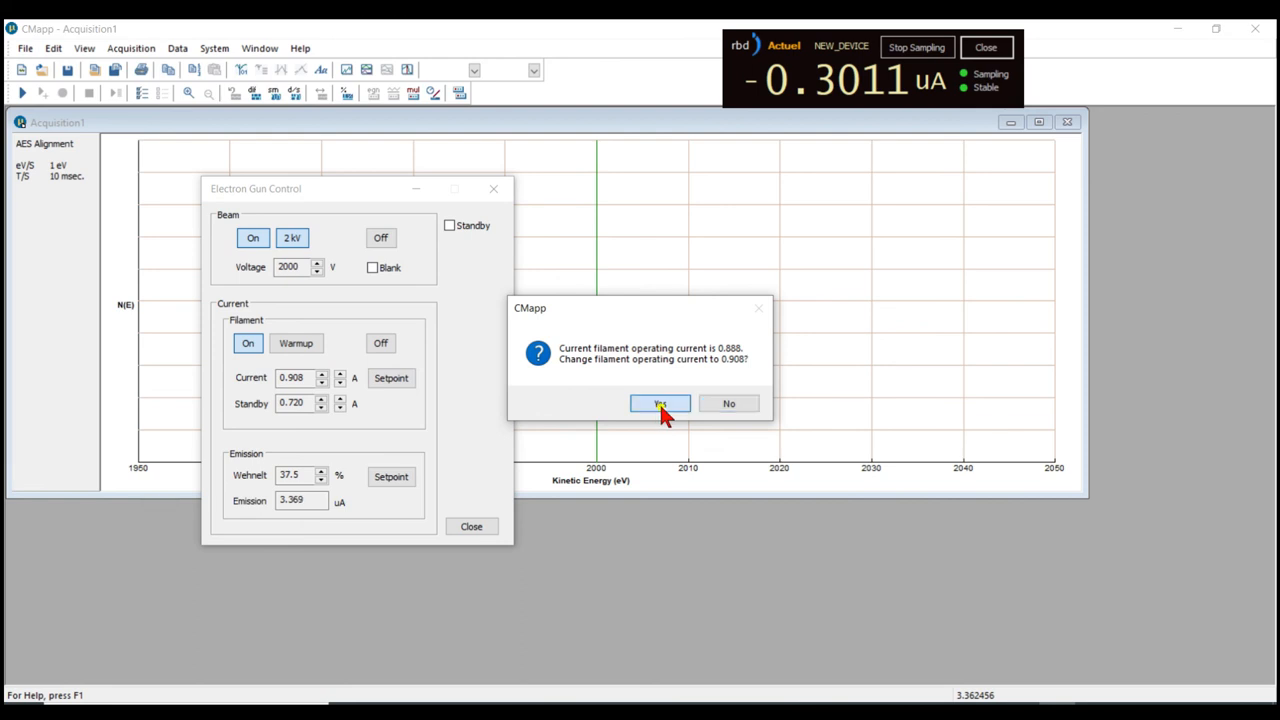
left_click(659, 403)
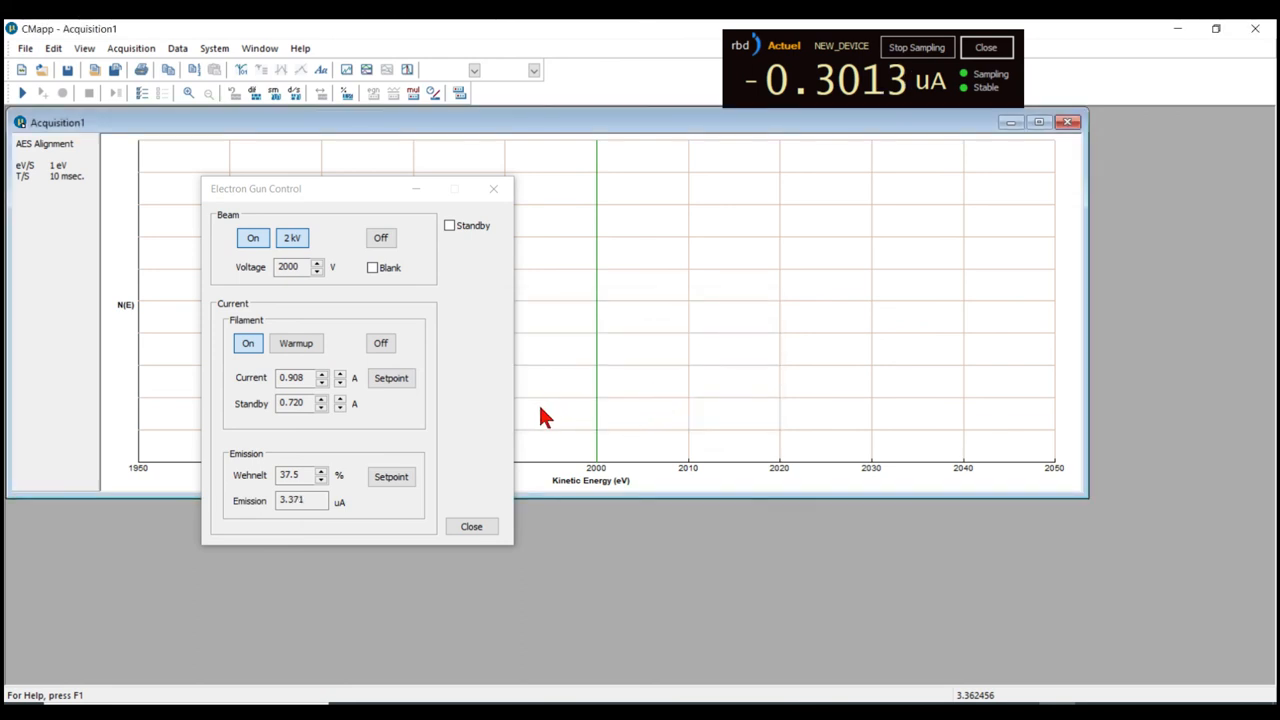
mouse_move(310, 270)
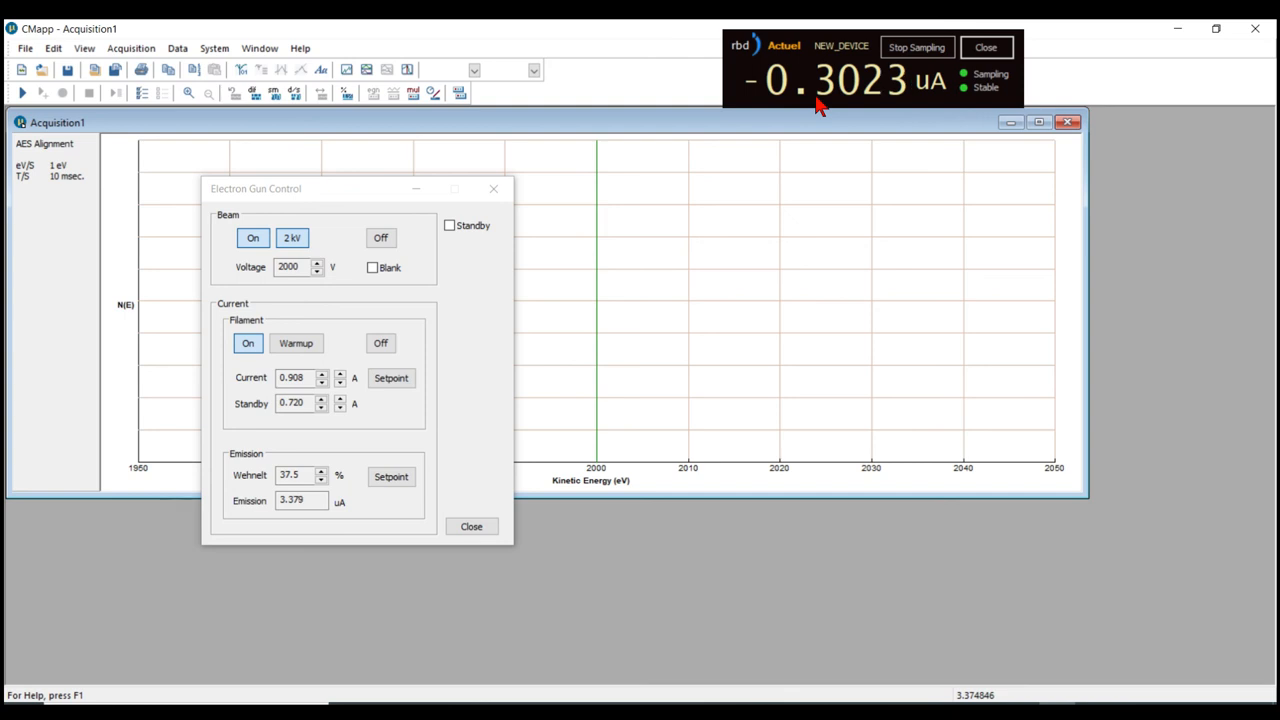
mouse_move(513, 329)
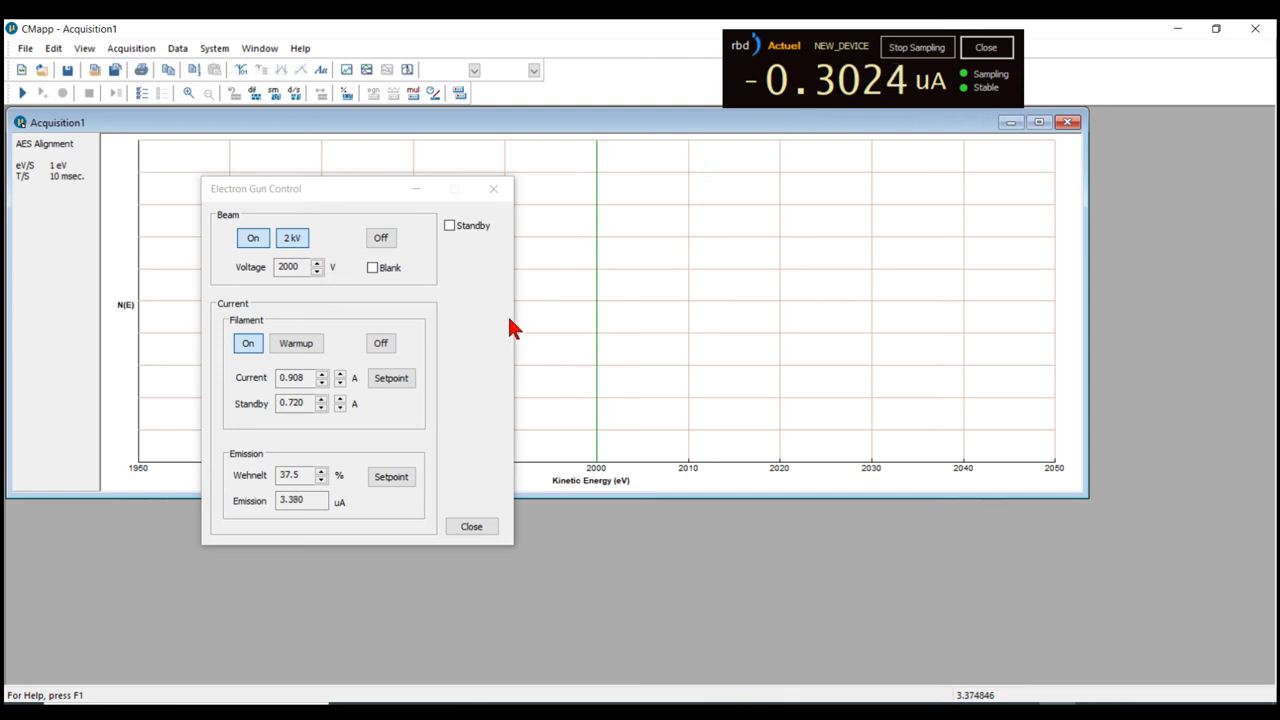
mouse_move(363, 490)
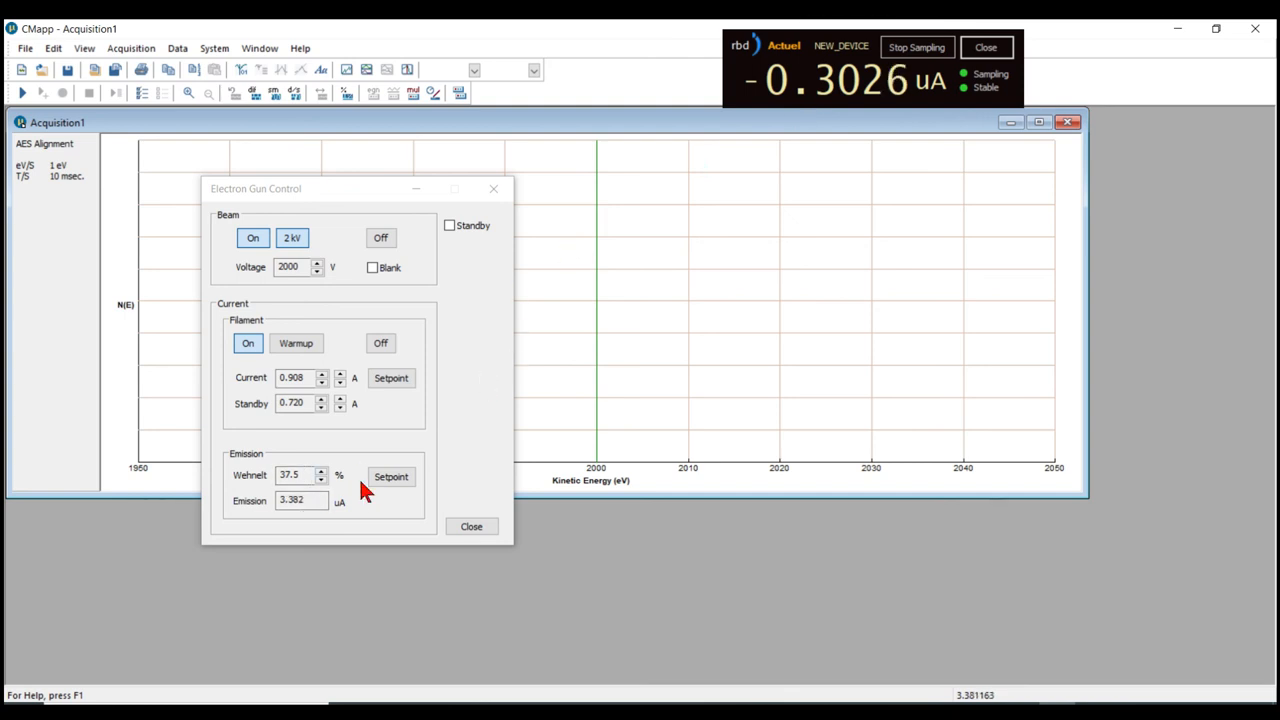